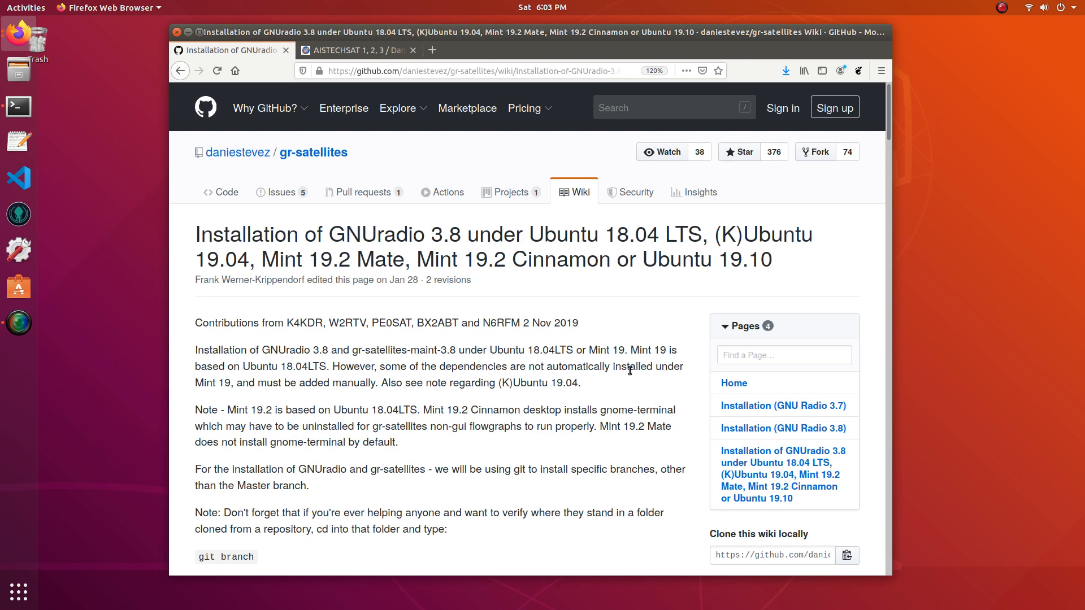
pyautogui.moveTo(539, 166)
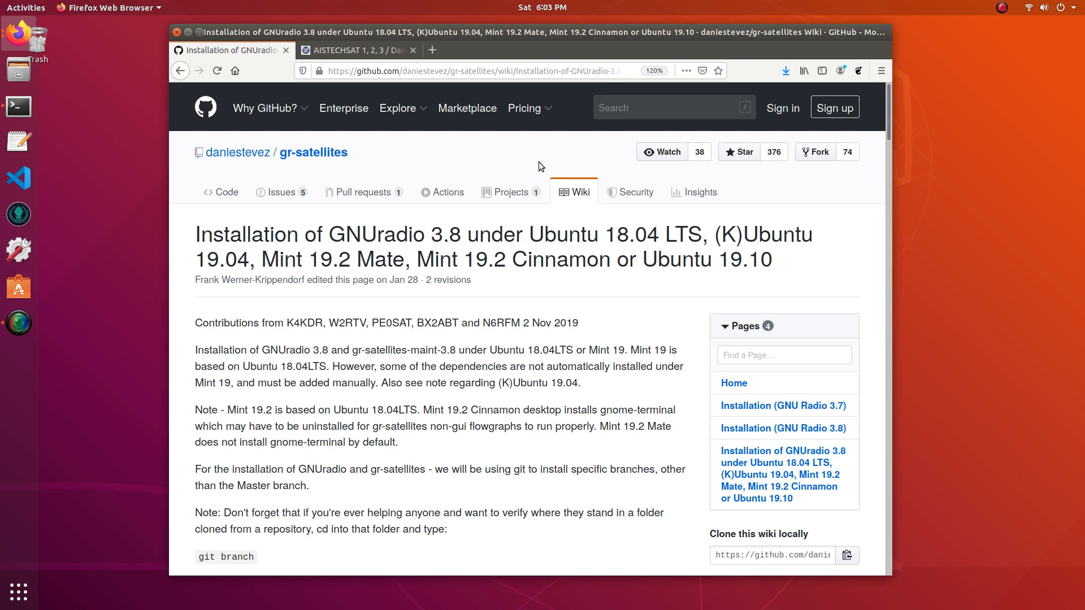
pyautogui.moveTo(326, 165)
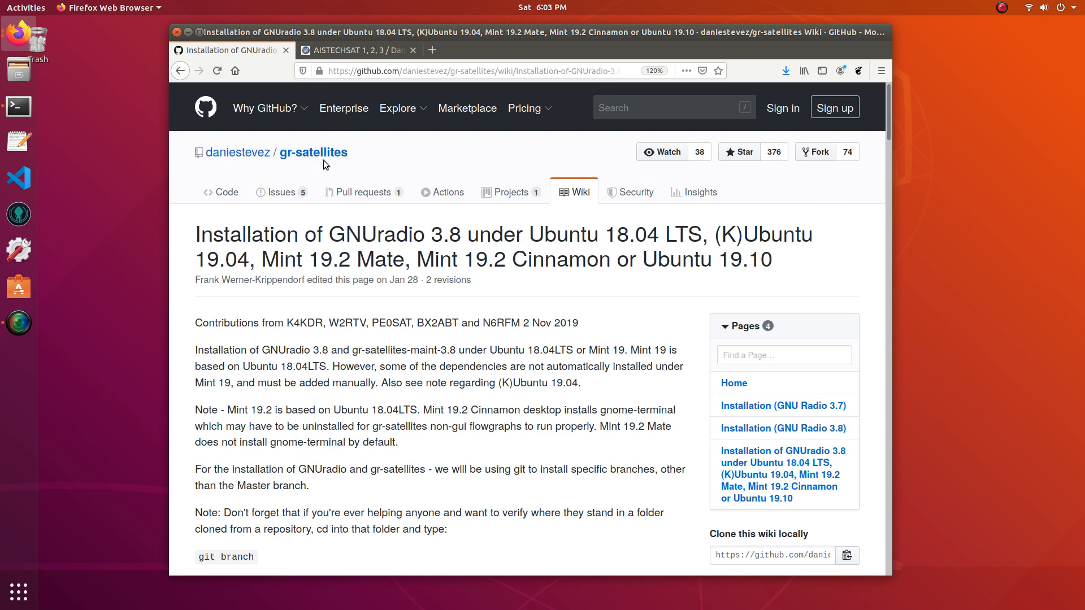
pyautogui.moveTo(573, 192)
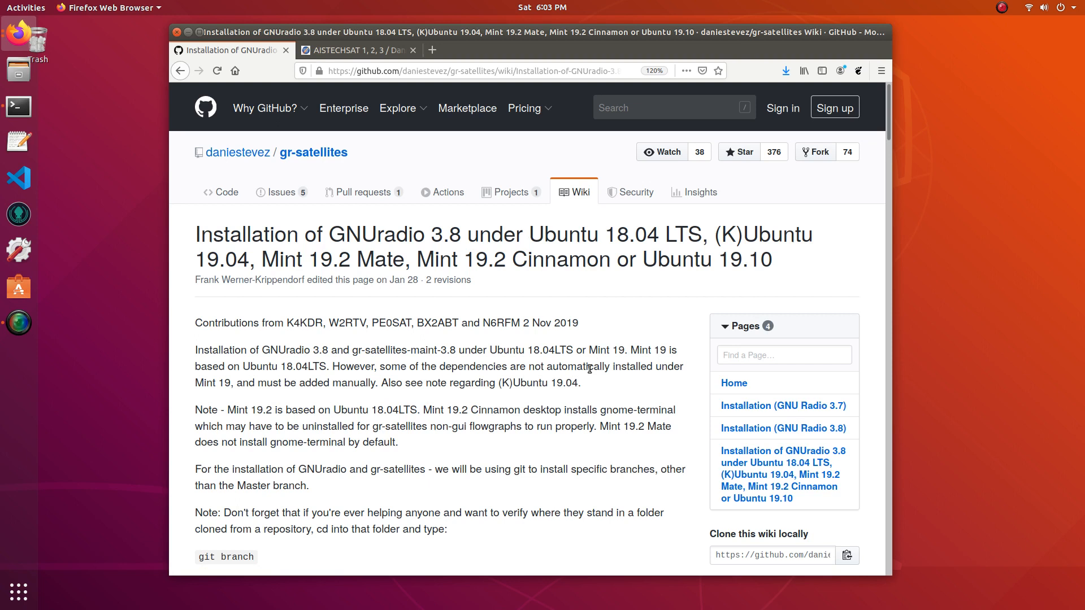
pyautogui.moveTo(585, 378)
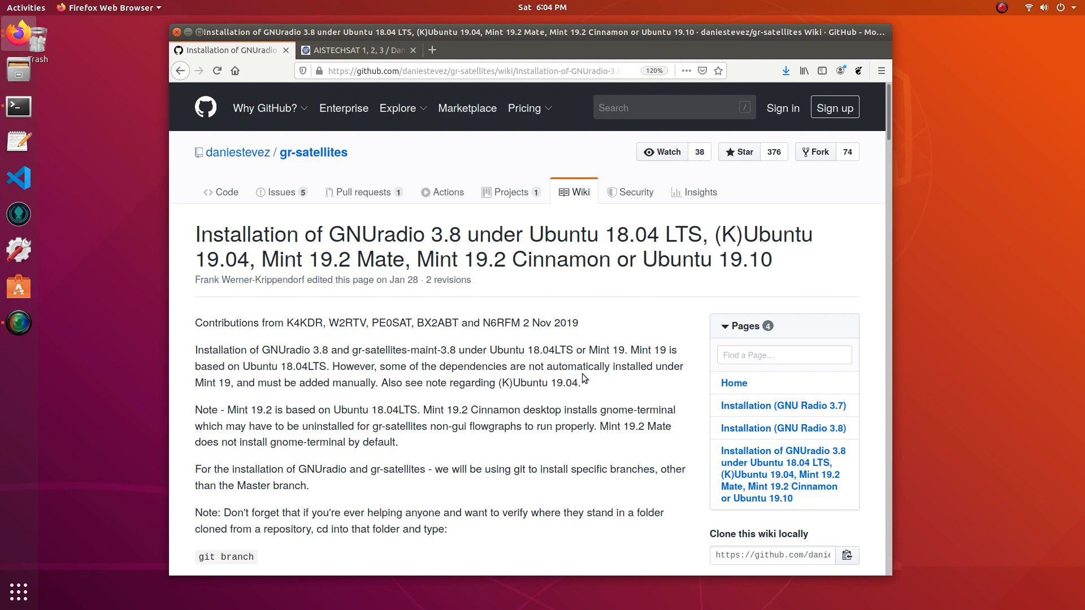
# Step: Read the wiki's decoder-testing notes for wav_48kHz.grc, then launch Terminal from the dock
pyautogui.scroll(-3)
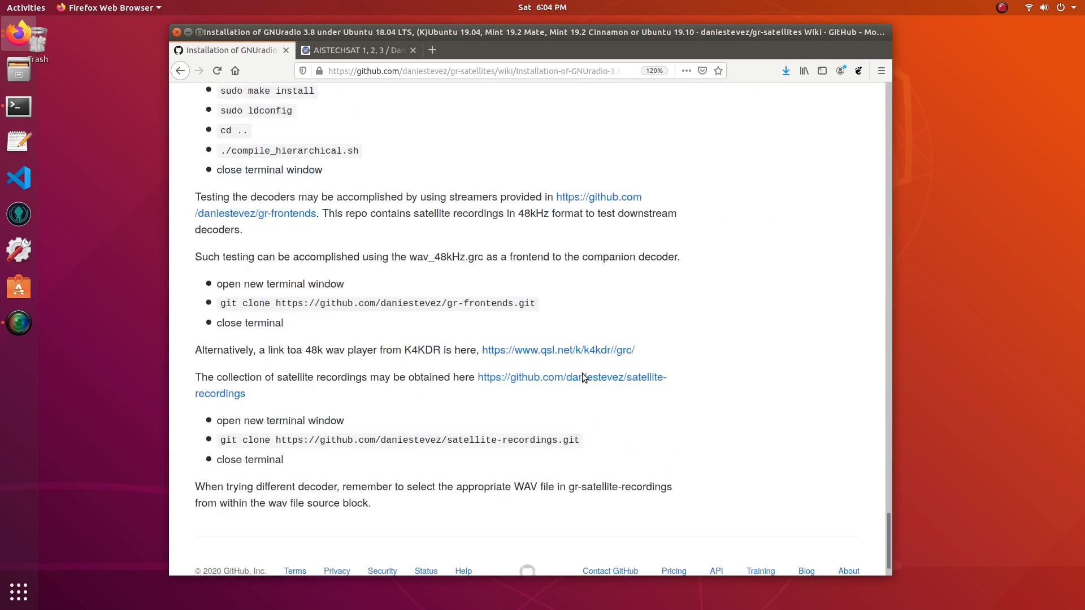
pyautogui.scroll(-3)
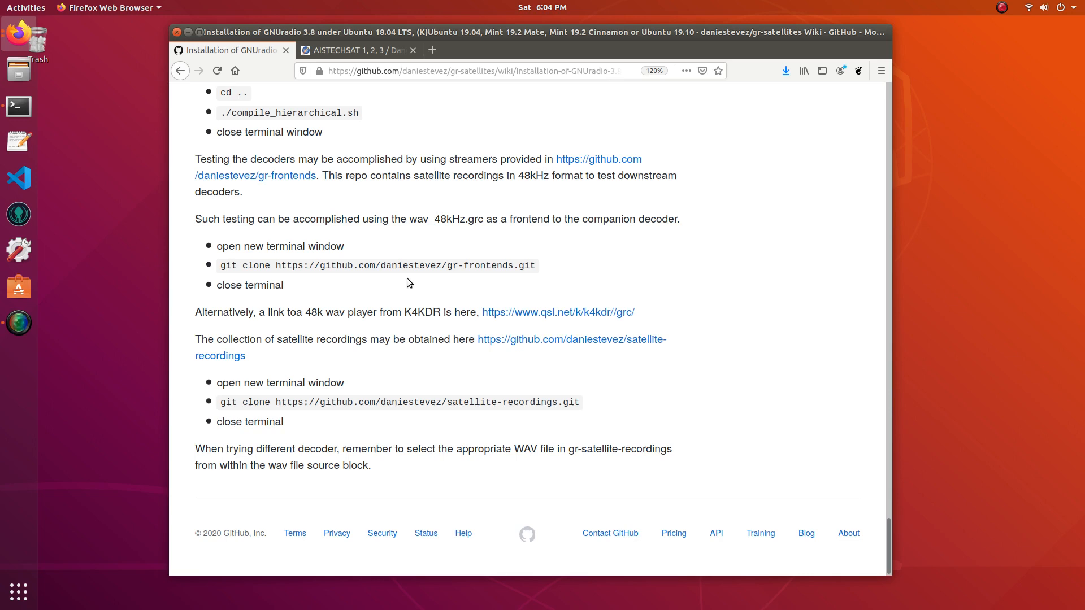
pyautogui.doubleClick(488, 265)
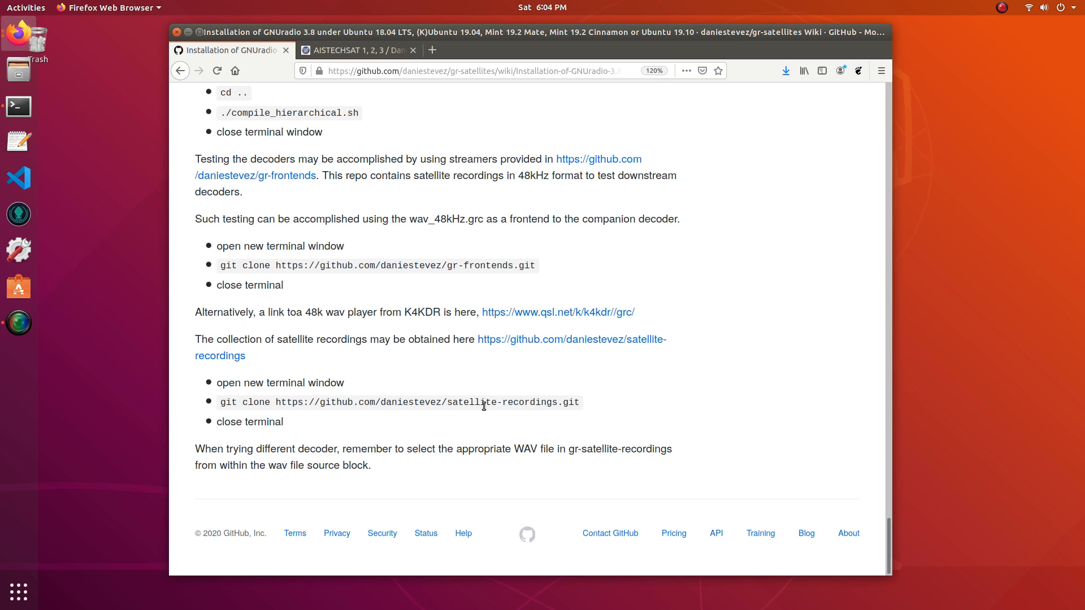
pyautogui.moveTo(450, 402)
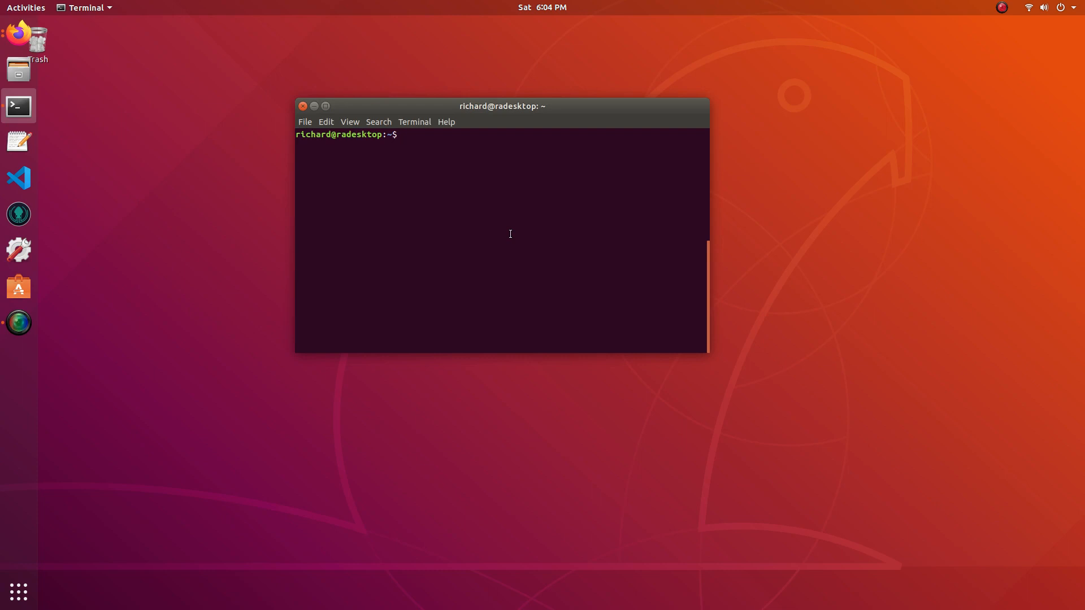
# Step: Launch gnuradio-companion from the terminal prompt
pyautogui.write('g')
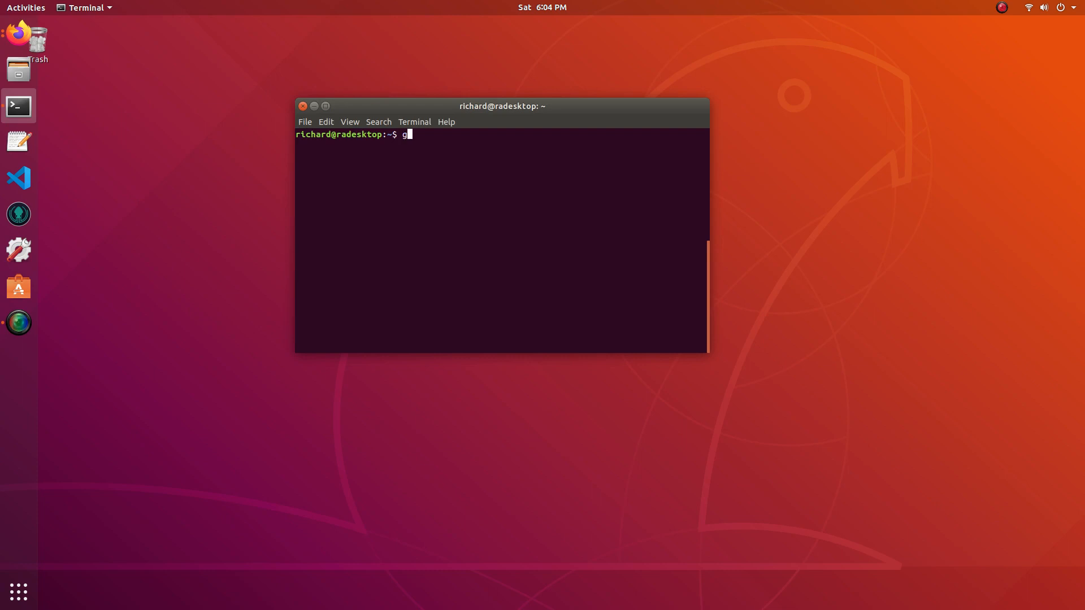
pyautogui.write('nuradio')
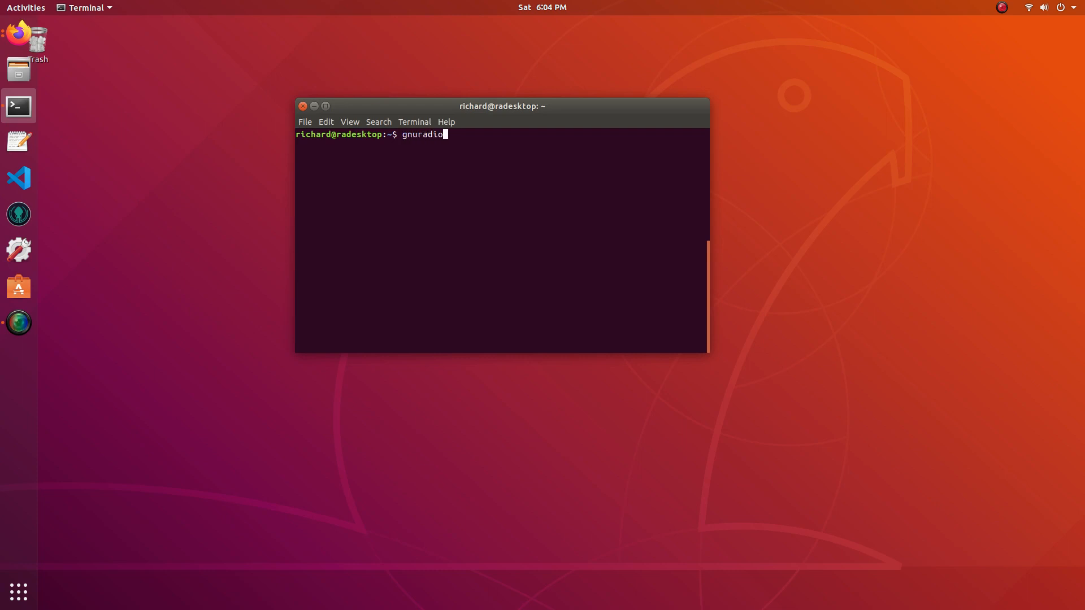
pyautogui.write('-companion')
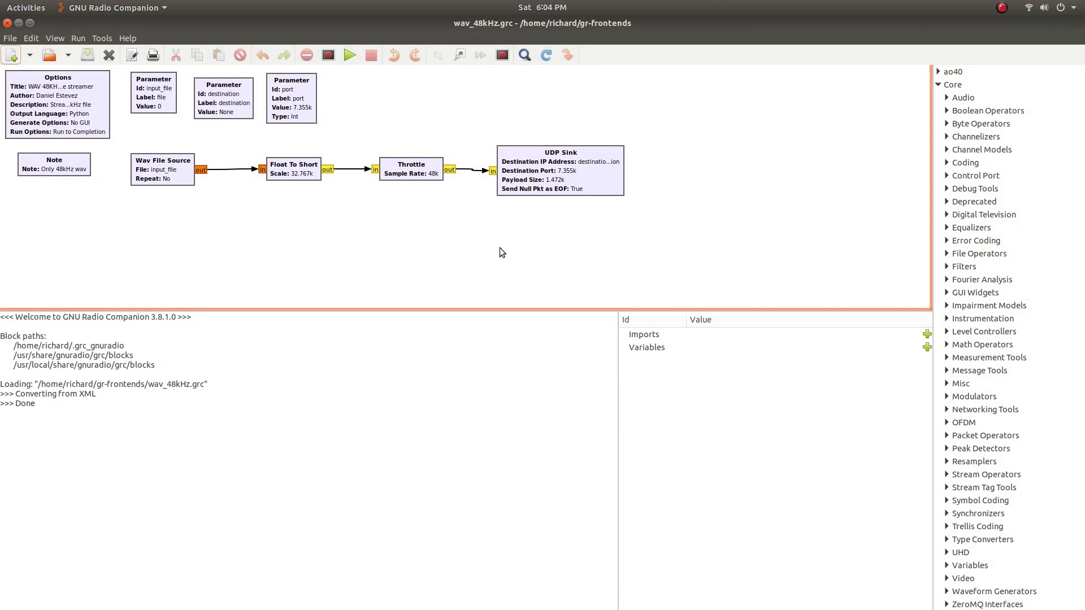
pyautogui.moveTo(337, 258)
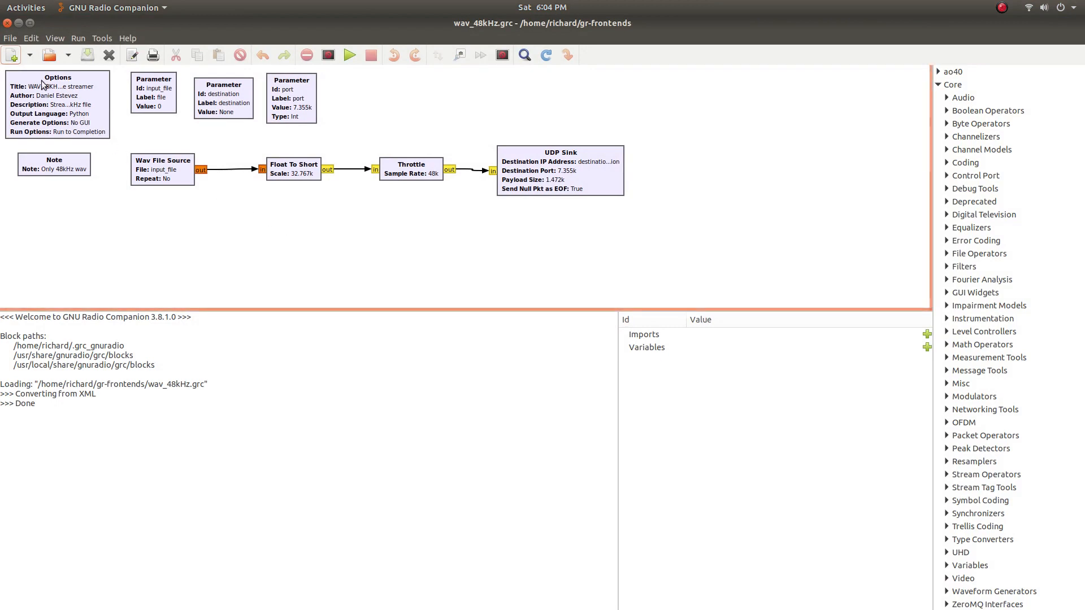
# Step: Bring up the Open a Flow Graph dialog listing the gr-frontends .grc files
pyautogui.click(49, 54)
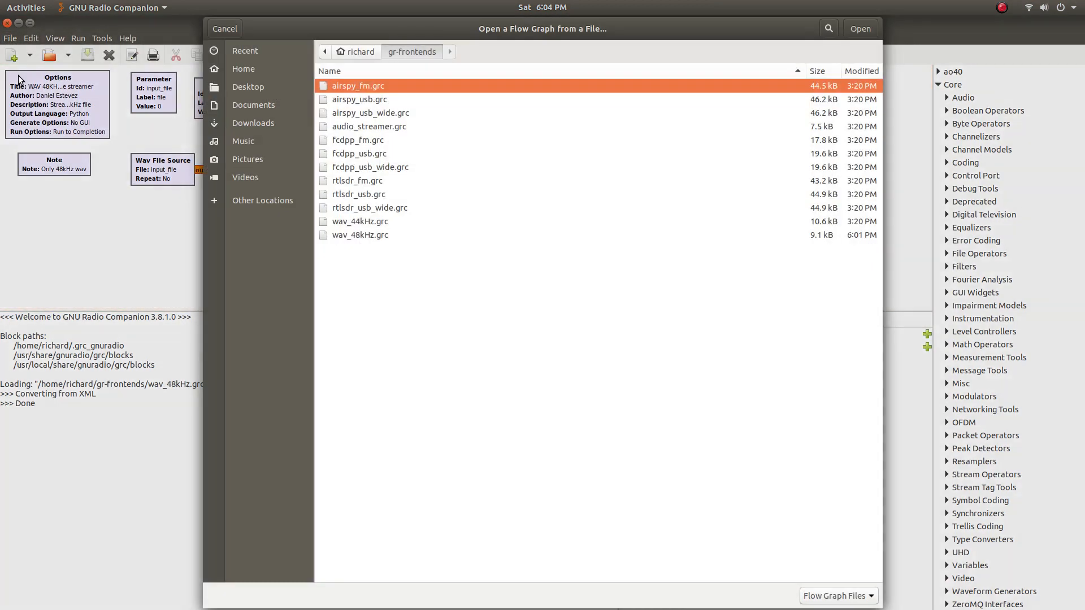
pyautogui.moveTo(400, 51)
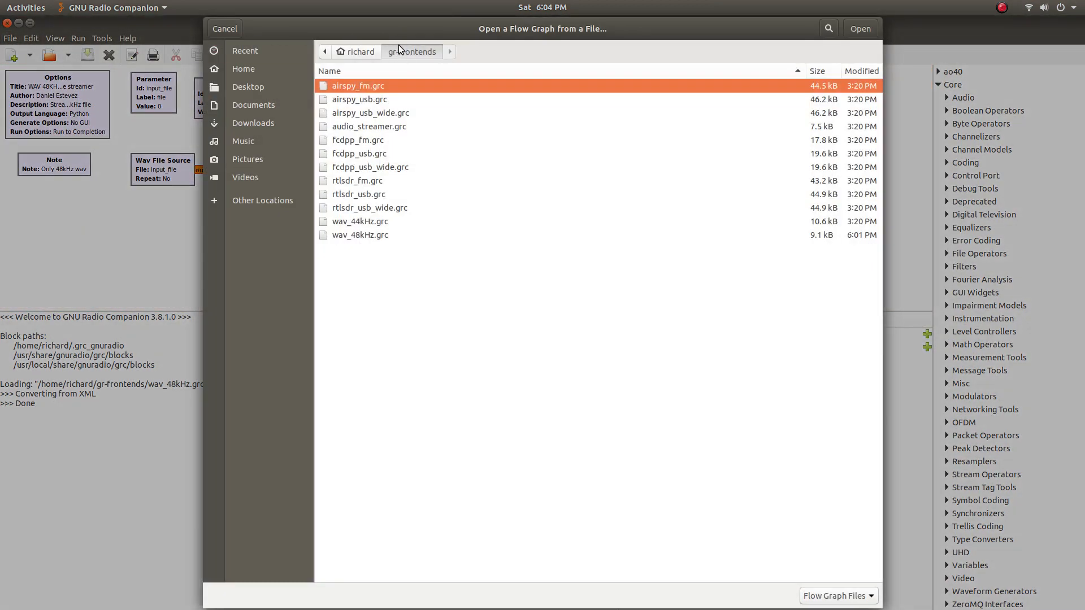
pyautogui.moveTo(399, 65)
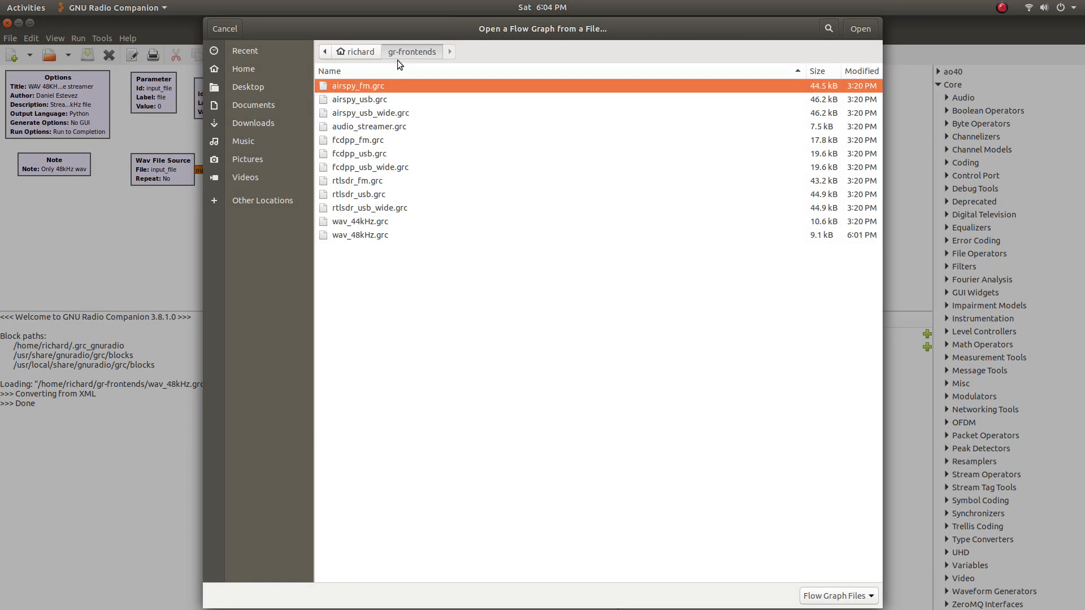
pyautogui.moveTo(410, 185)
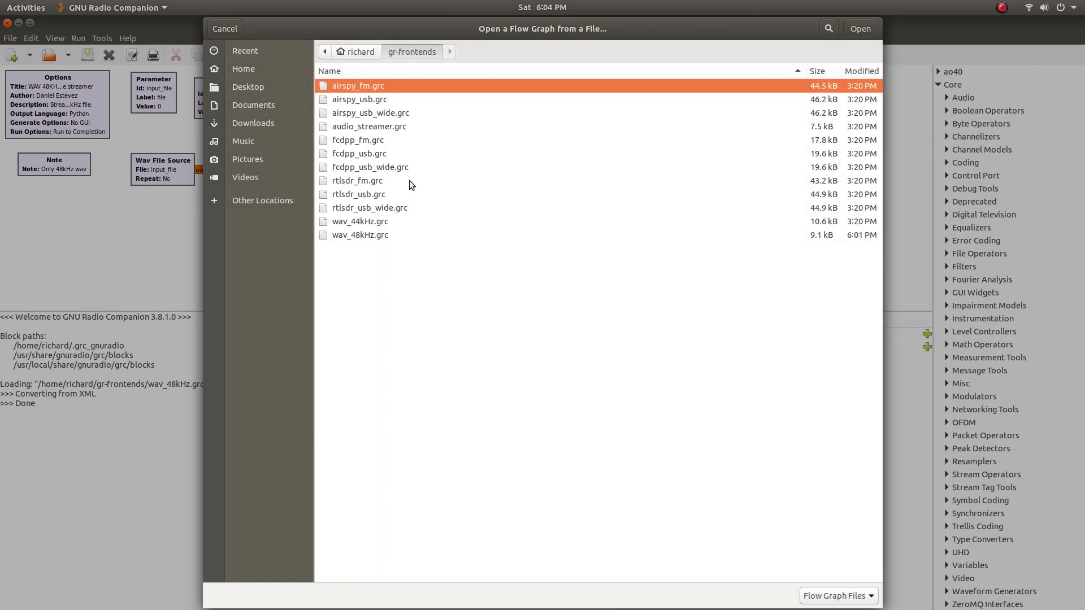
pyautogui.moveTo(407, 239)
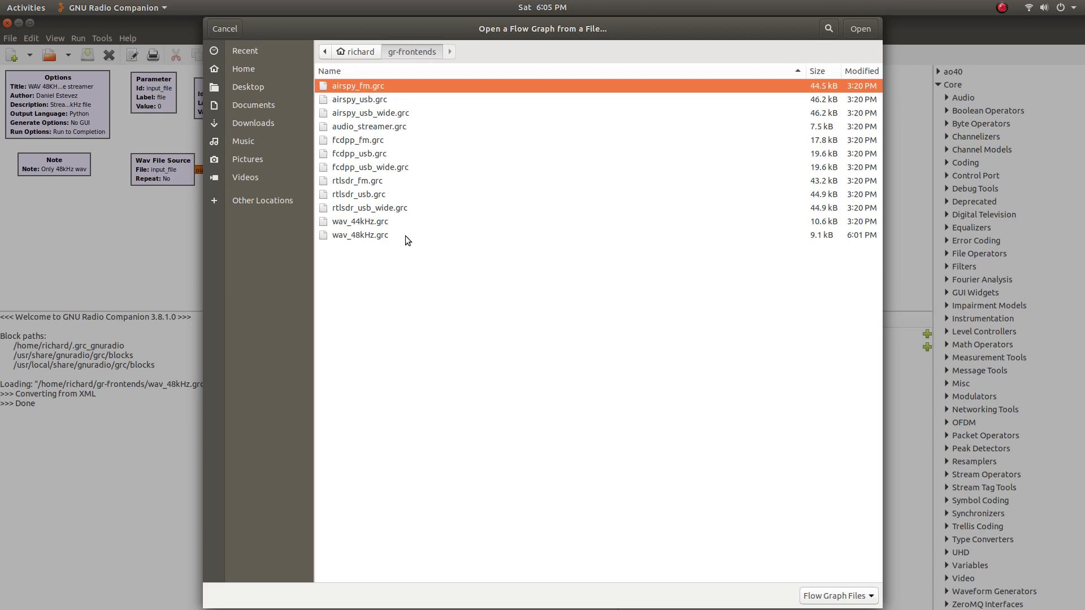
pyautogui.moveTo(351, 239)
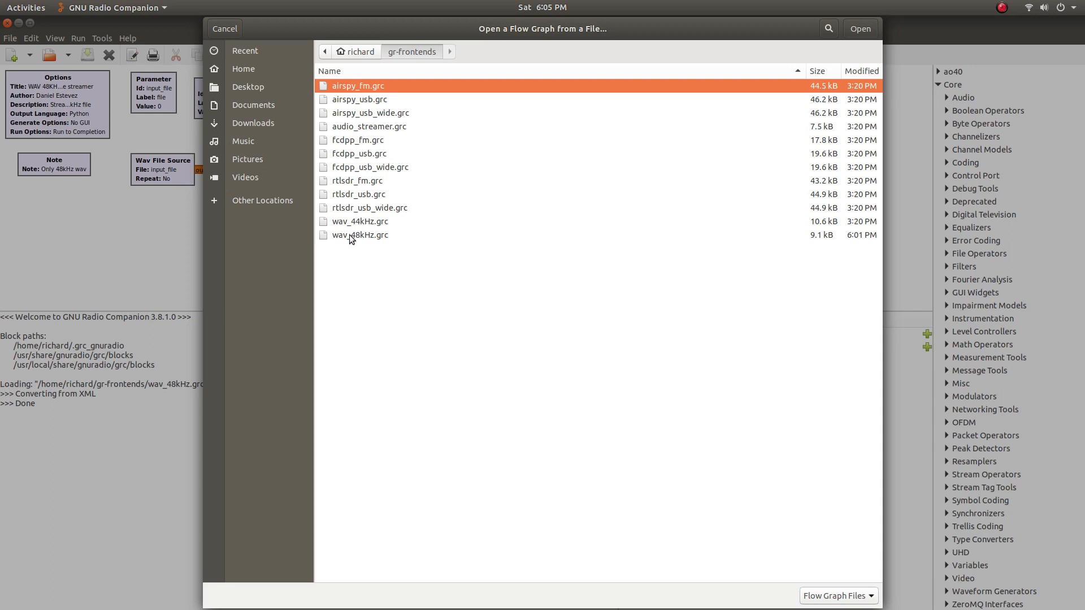
pyautogui.moveTo(340, 203)
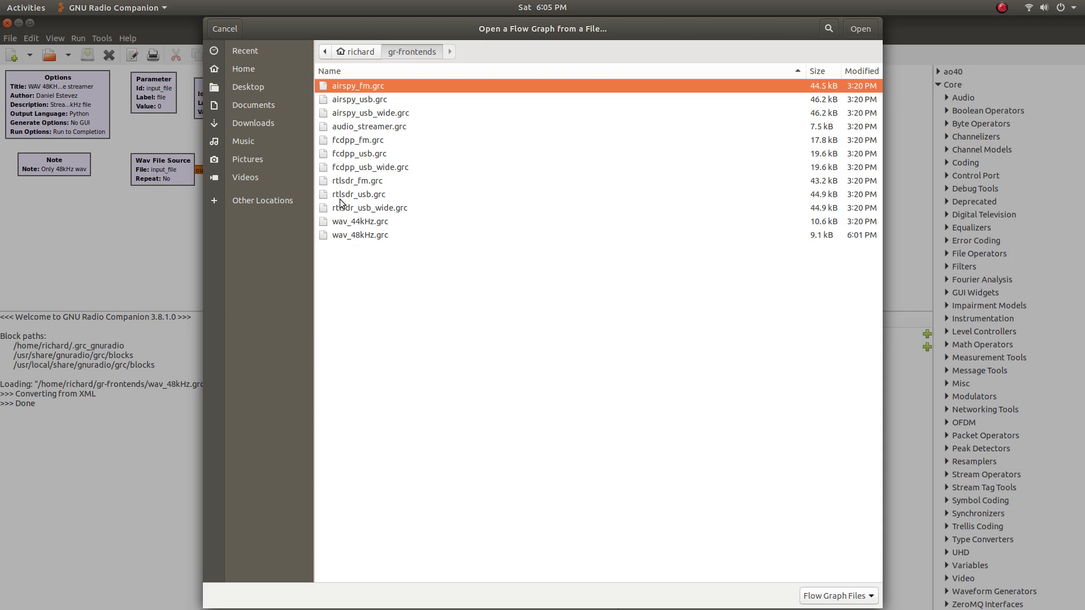
pyautogui.moveTo(341, 211)
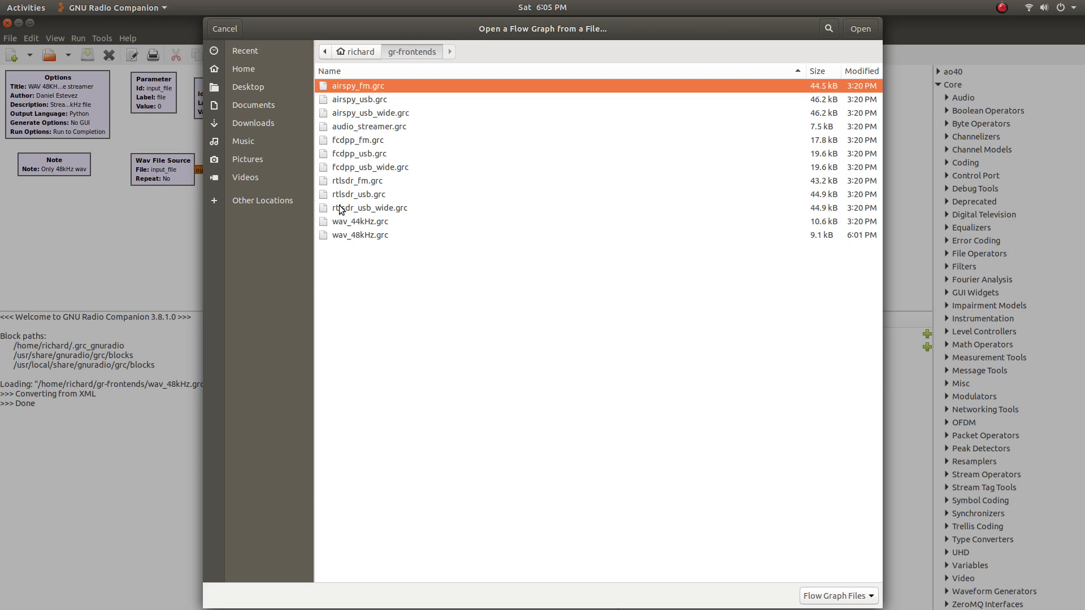
pyautogui.moveTo(361, 276)
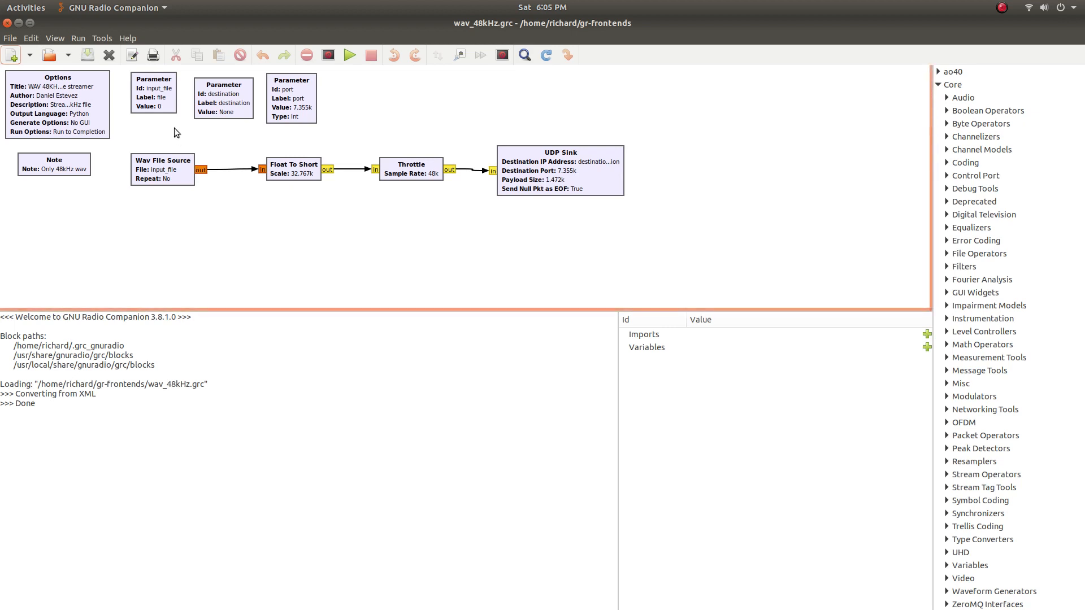
# Step: Delete the input_file Parameter block and bring up the Wav File Source properties
pyautogui.click(161, 95)
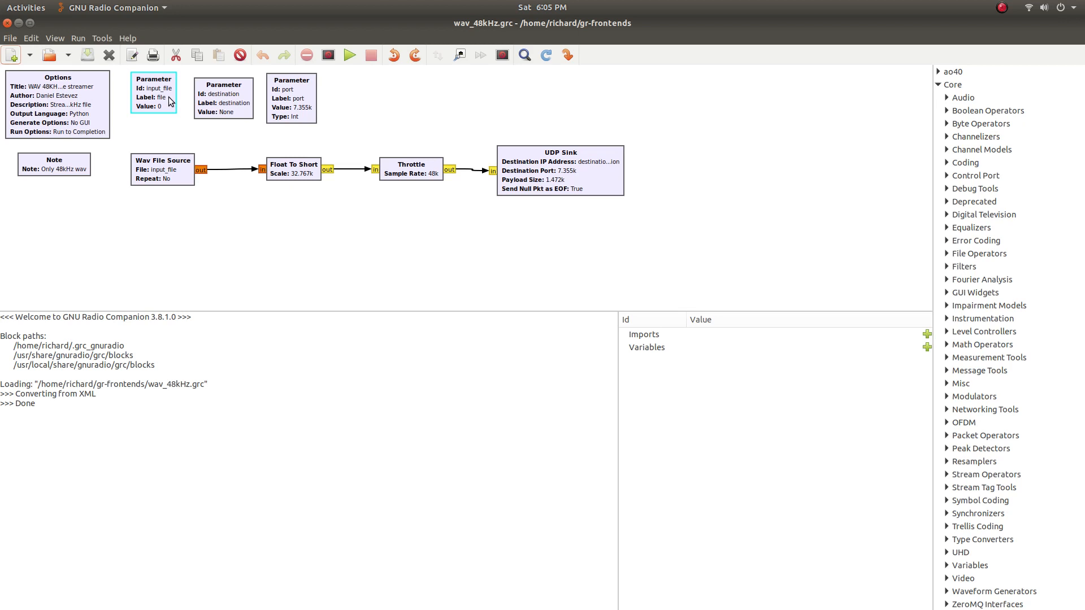
pyautogui.press('Delete')
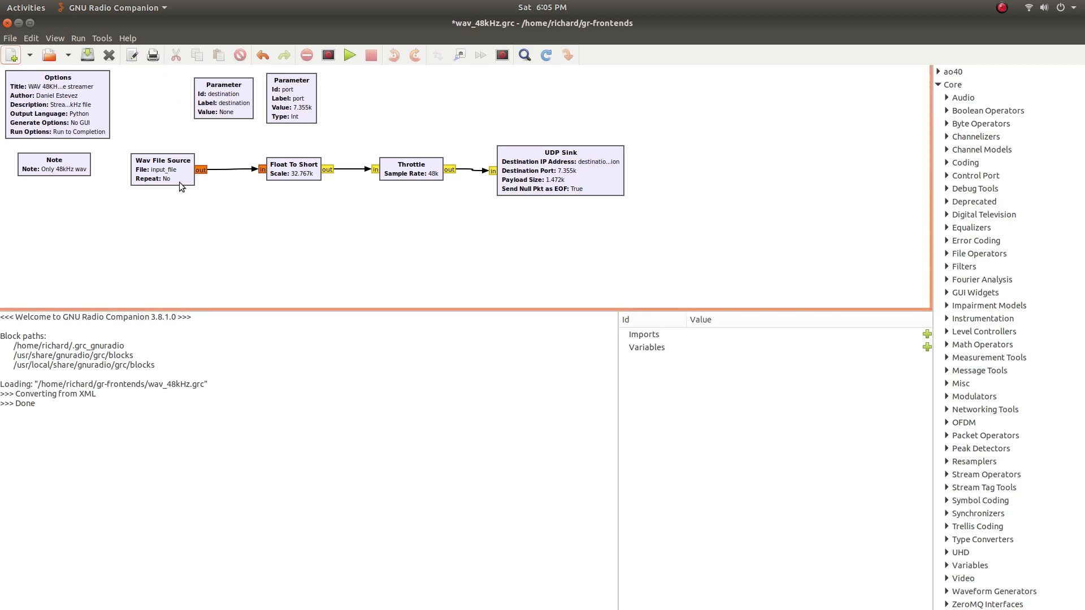
pyautogui.doubleClick(162, 169)
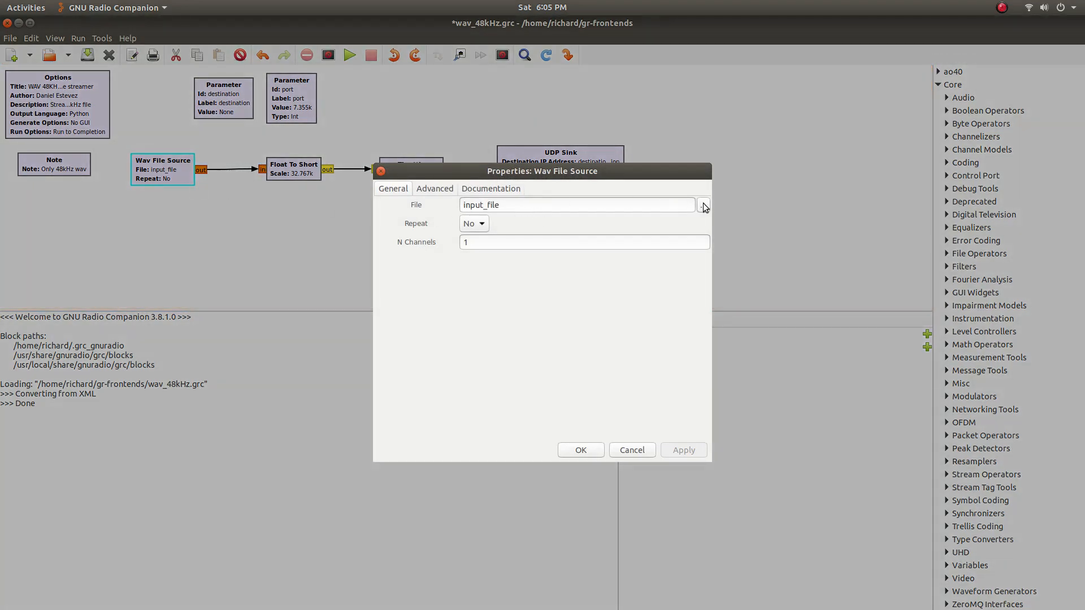
# Step: Point the Wav File Source at rf/satellite-recordings/aistechsat3.wav and apply it
pyautogui.click(703, 205)
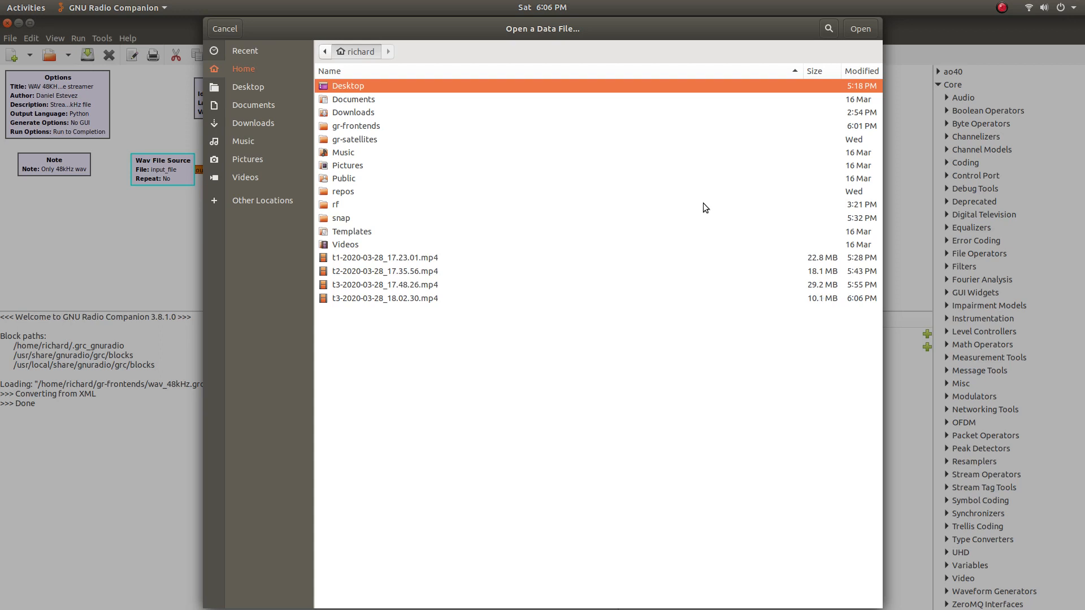
pyautogui.moveTo(352, 217)
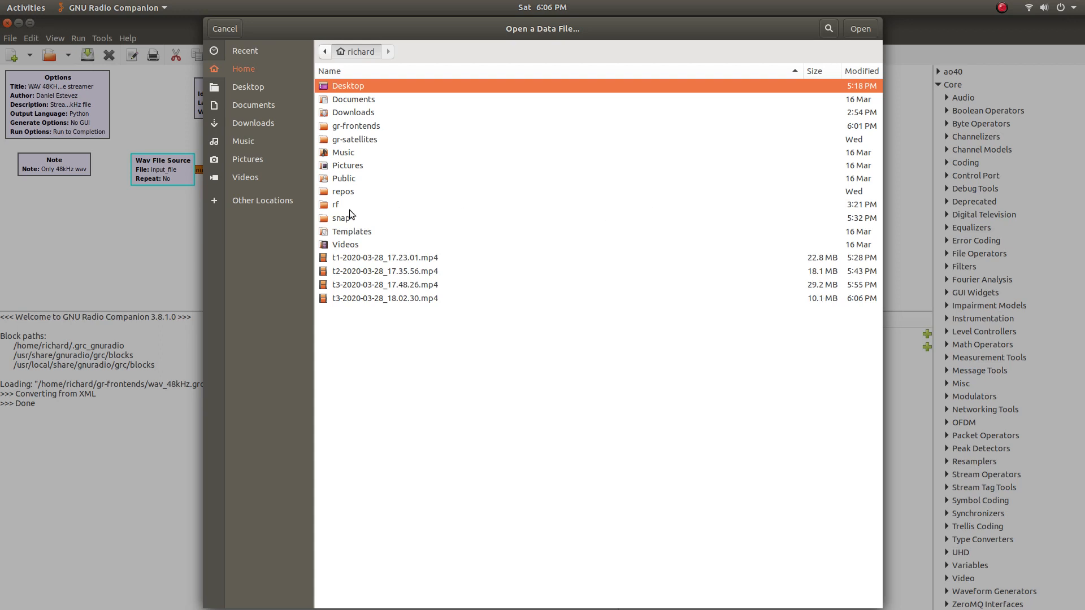
pyautogui.click(336, 205)
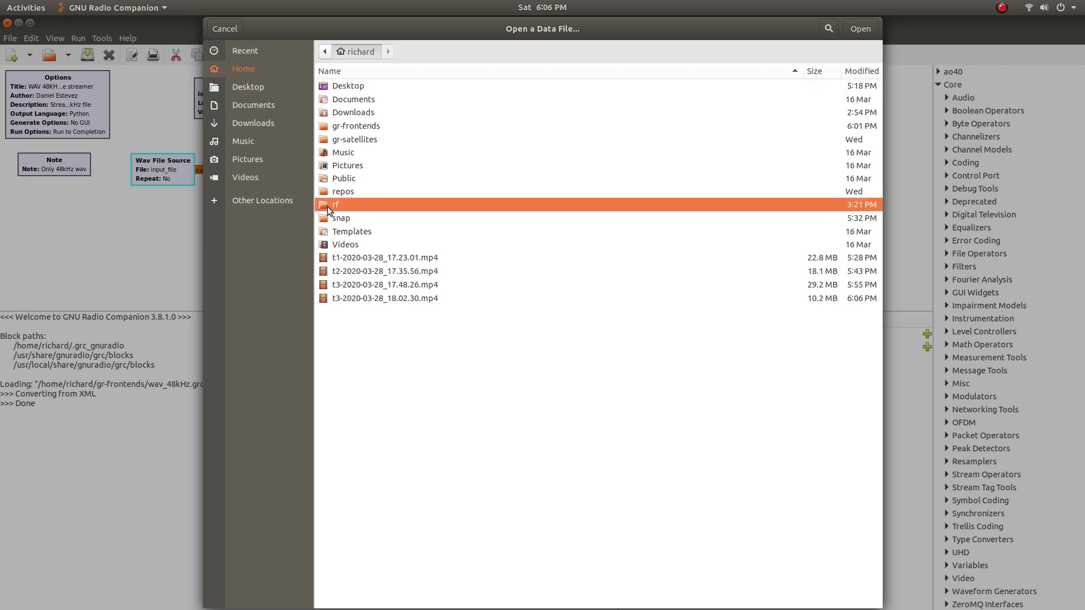
pyautogui.doubleClick(335, 205)
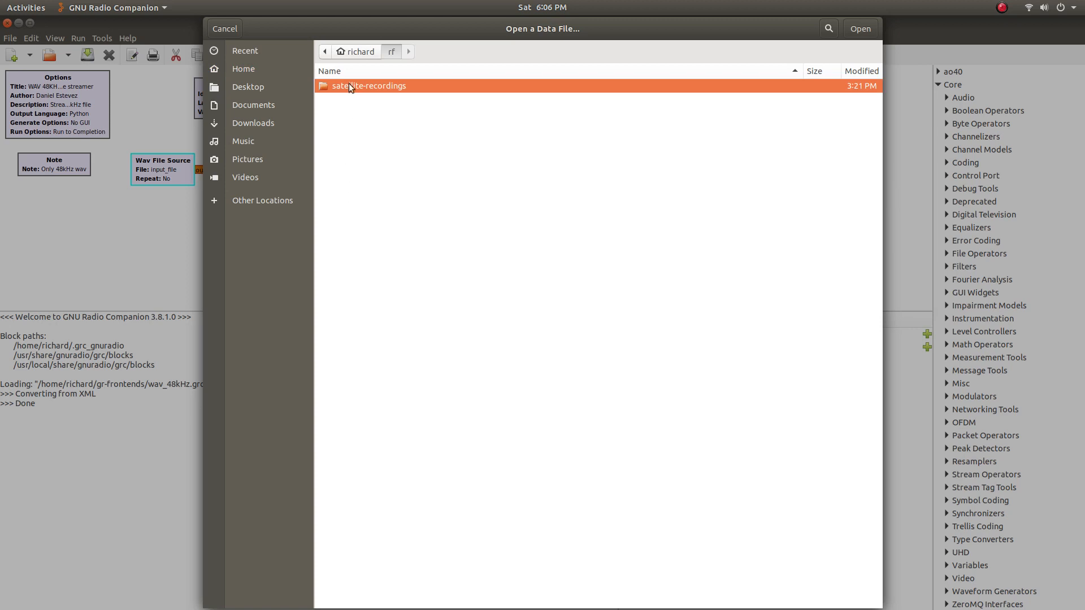
pyautogui.doubleClick(369, 85)
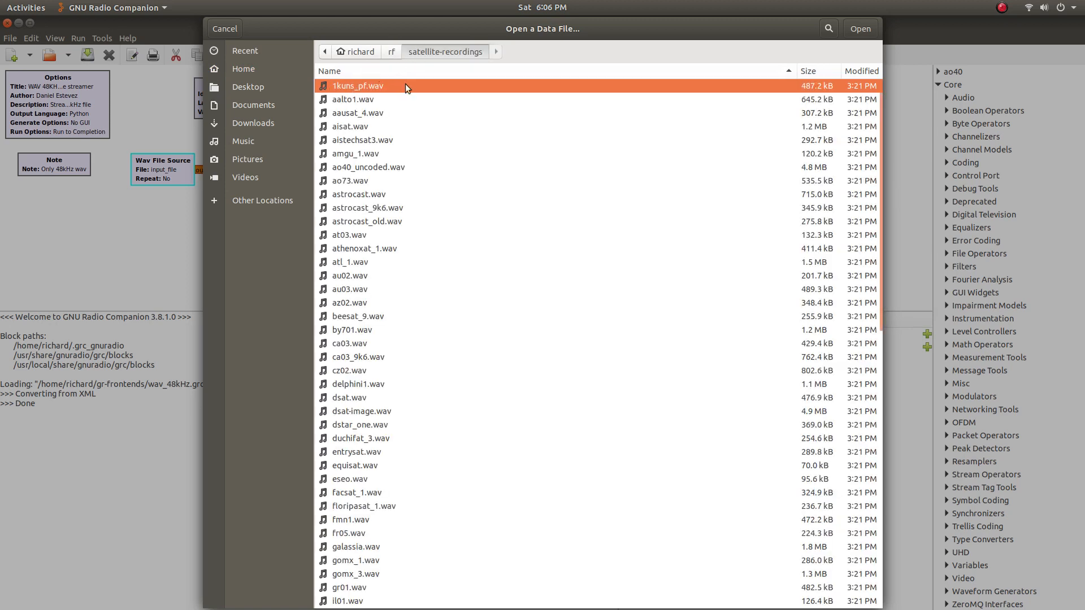
pyautogui.click(362, 140)
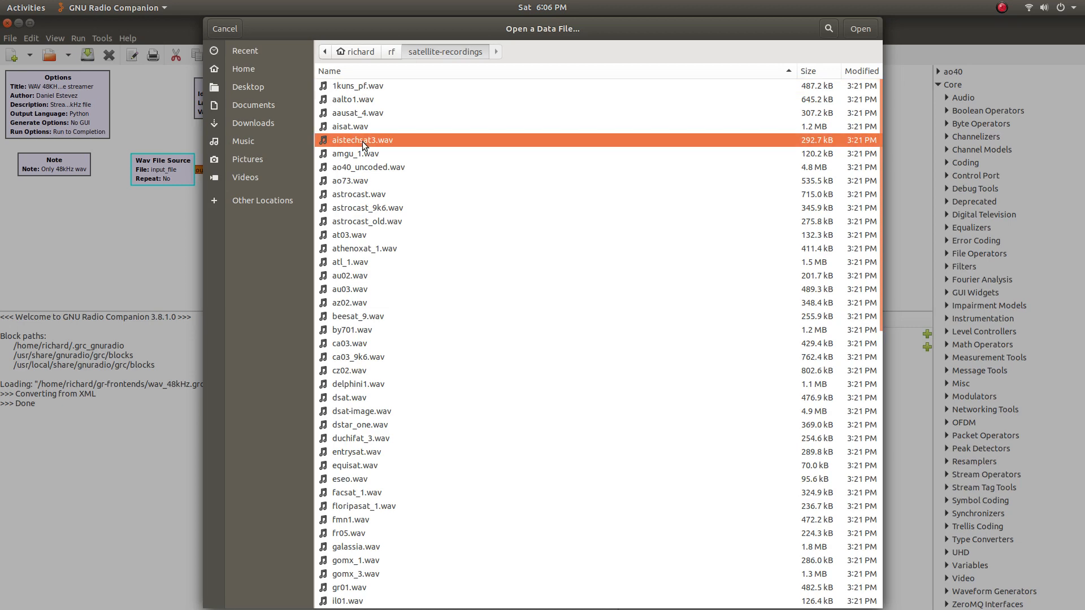
pyautogui.click(859, 28)
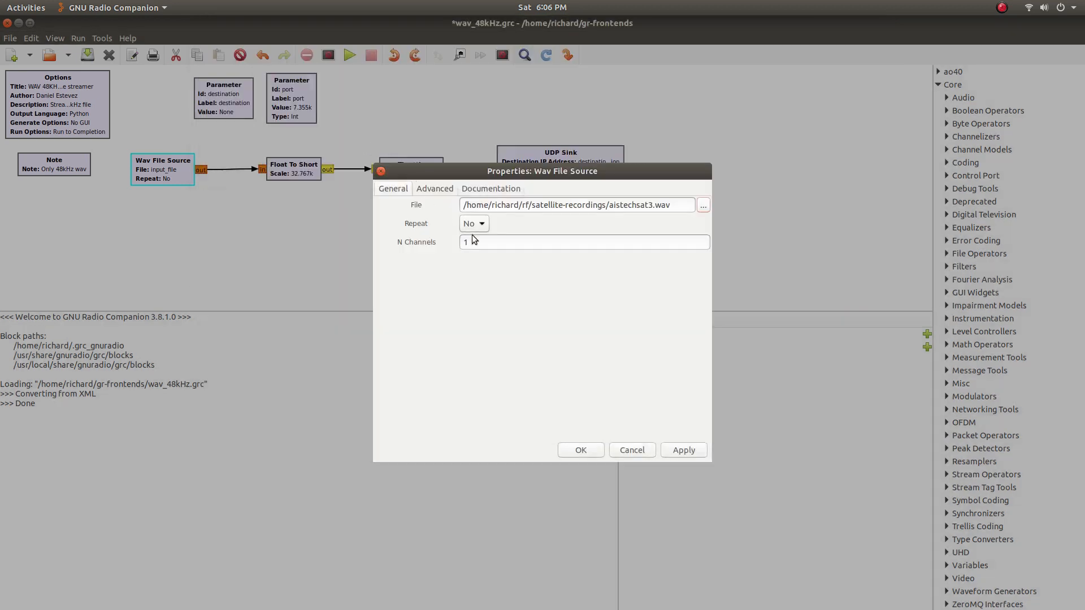
pyautogui.click(580, 449)
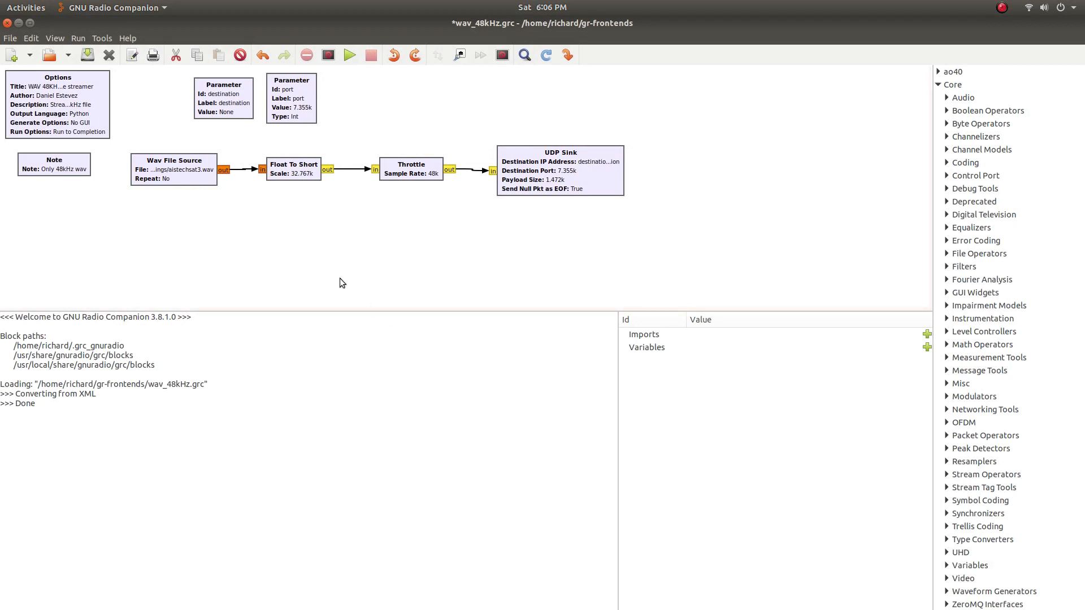
# Step: Set the Wav File Source's Repeat option to Yes so the recording loops
pyautogui.doubleClick(174, 170)
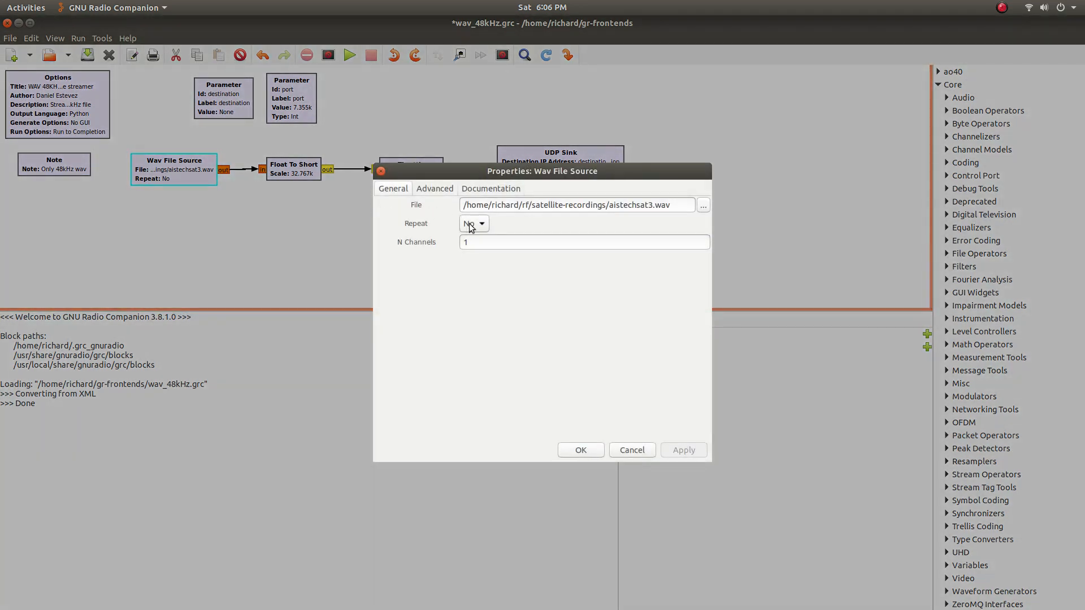
pyautogui.click(473, 224)
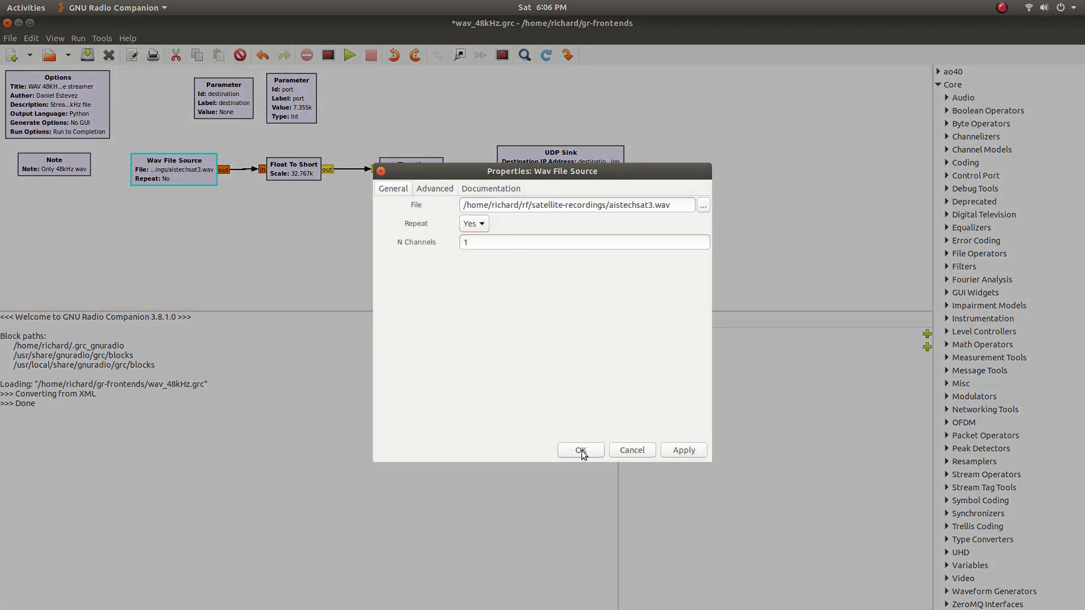
pyautogui.click(580, 449)
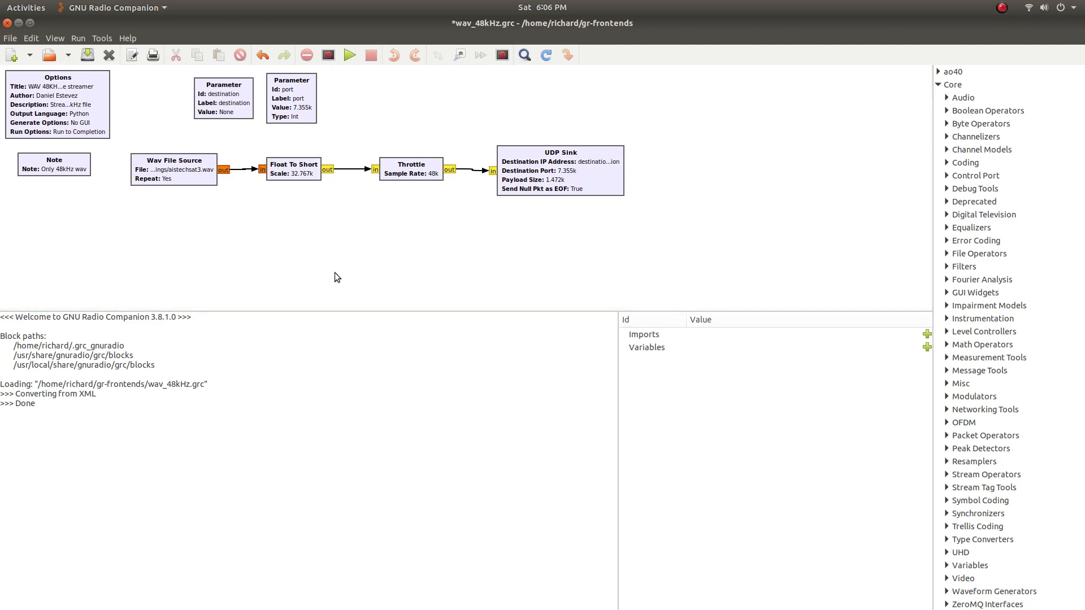
# Step: Give the destination Parameter the value localhost with type String
pyautogui.click(224, 102)
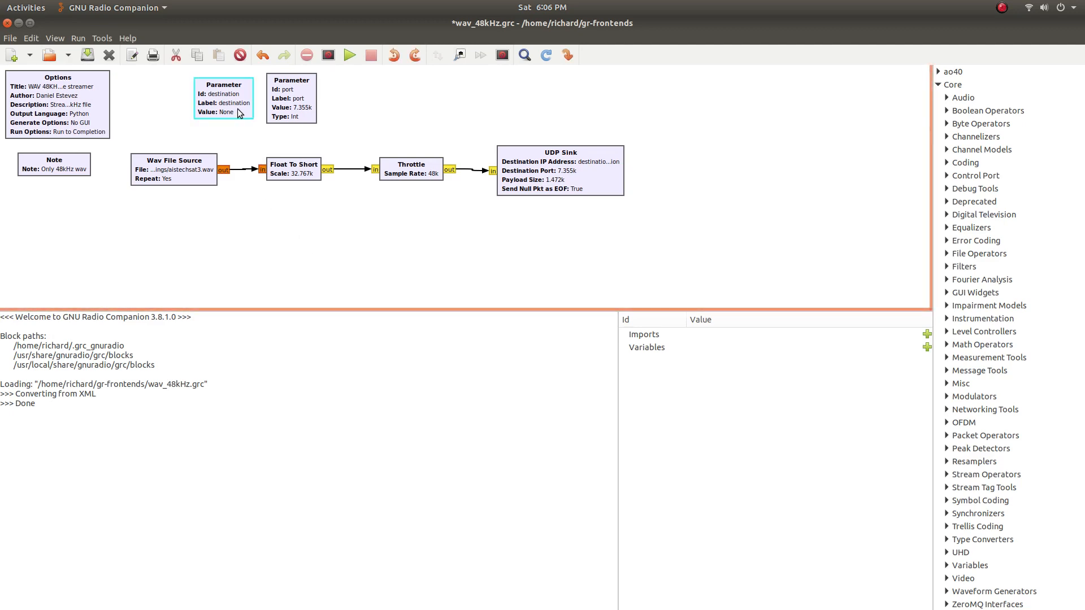
pyautogui.doubleClick(223, 97)
pyautogui.write('localhost')
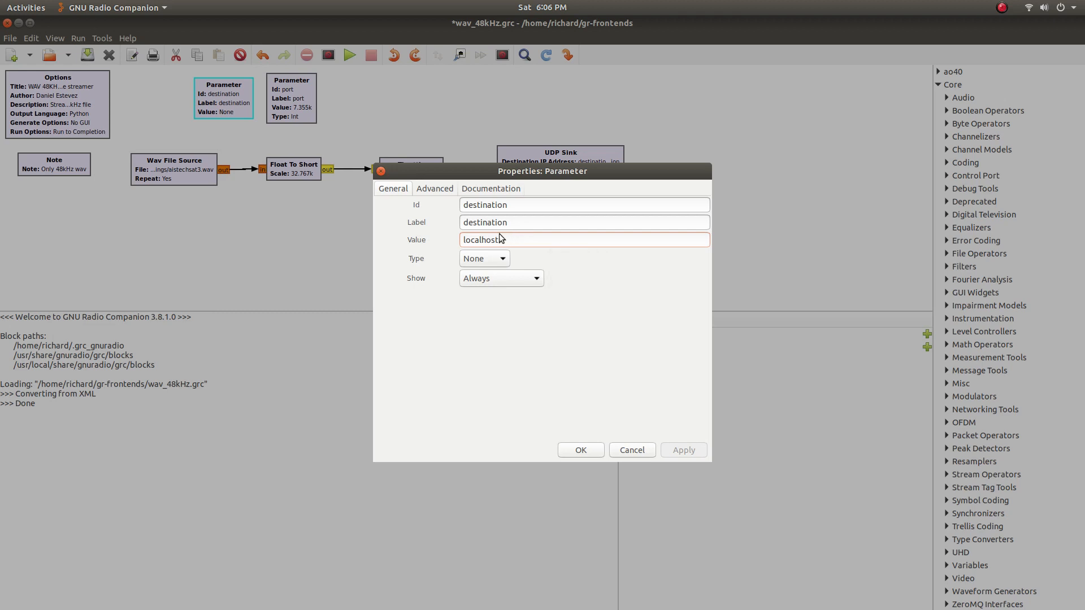
pyautogui.doubleClick(481, 240)
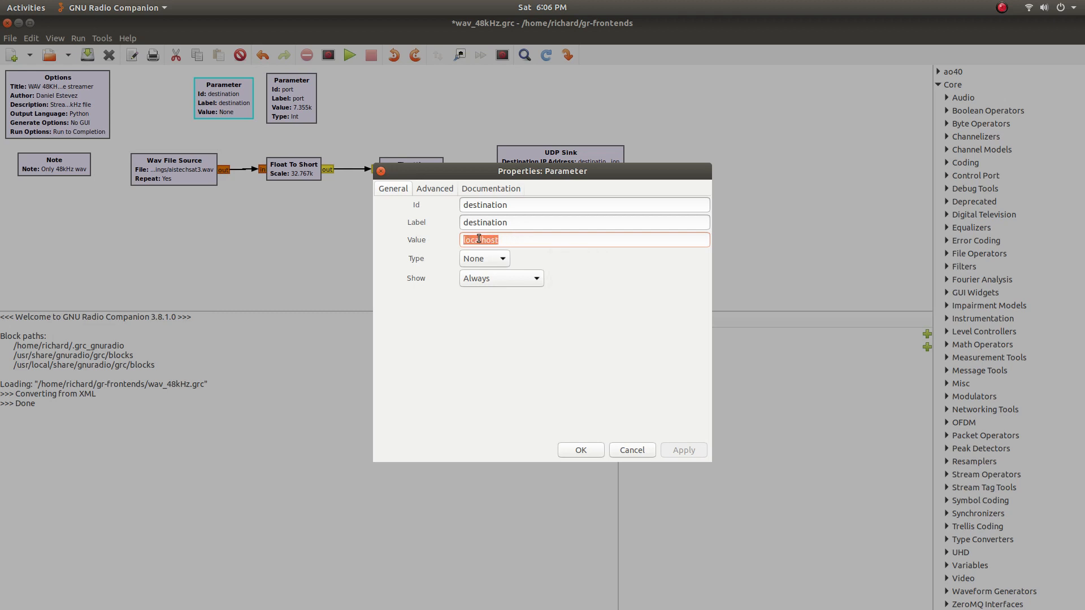
pyautogui.click(483, 258)
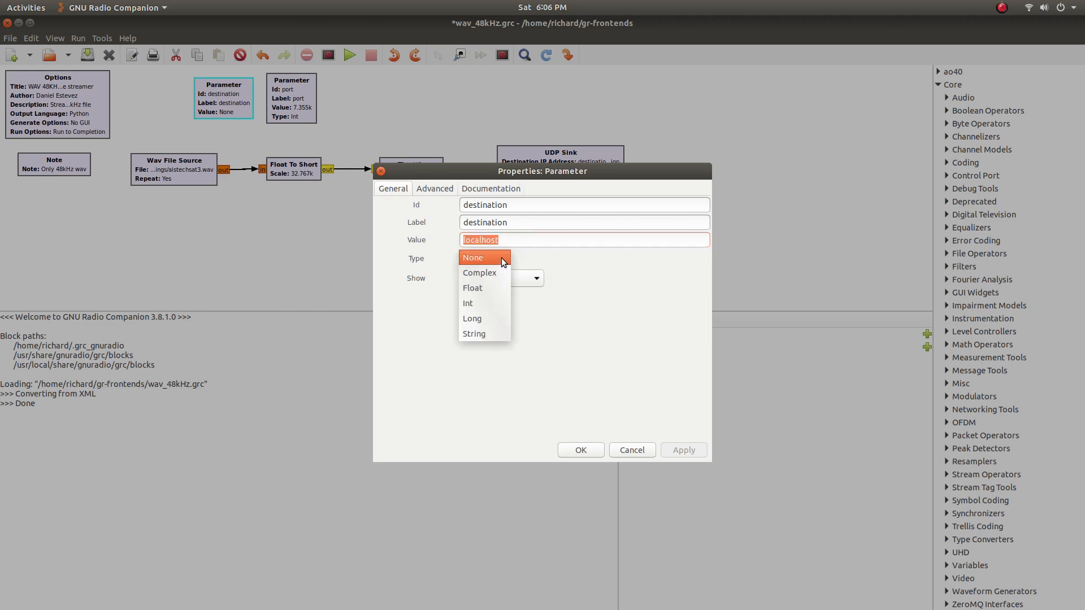
pyautogui.moveTo(498, 336)
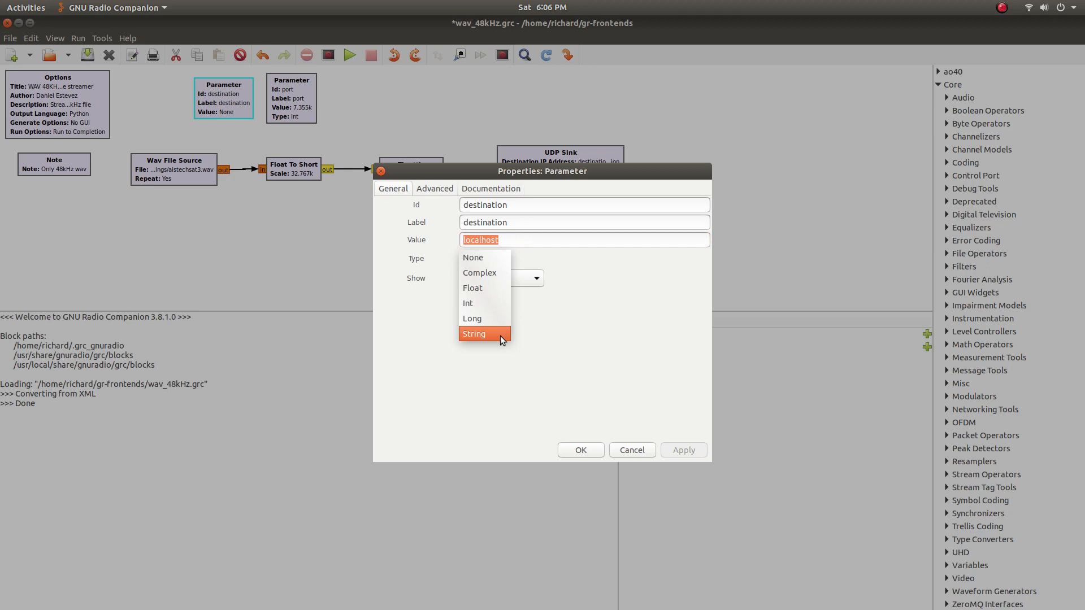
pyautogui.click(474, 333)
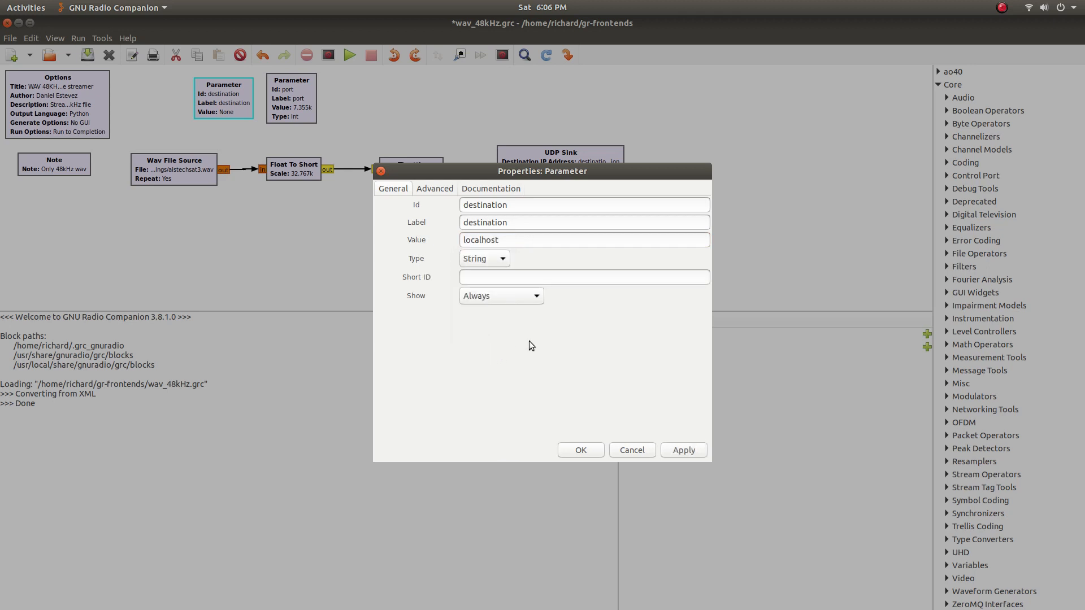
pyautogui.click(580, 449)
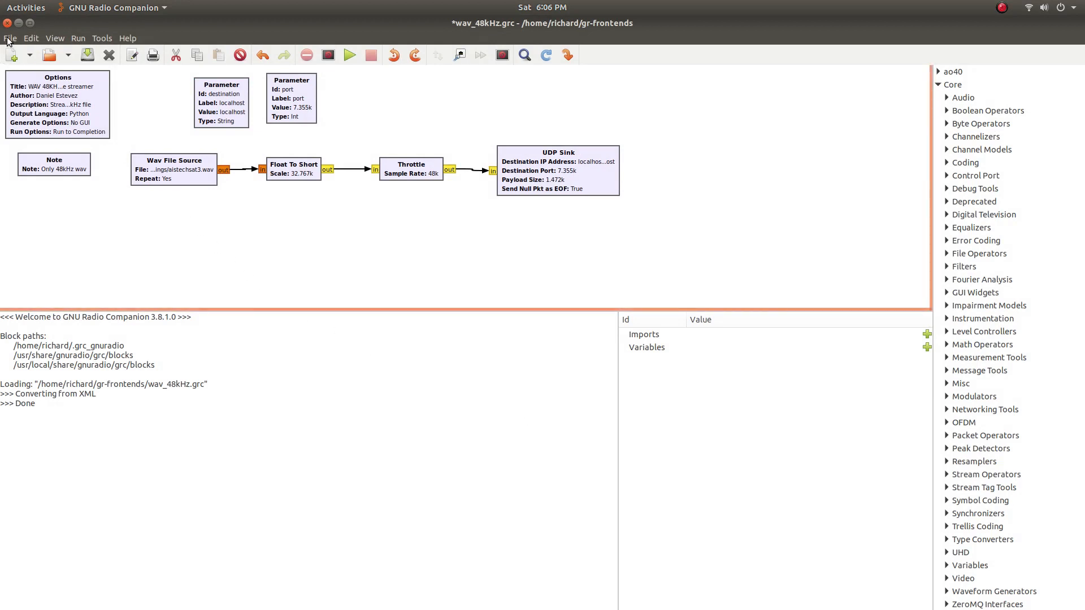
# Step: Open aistechsat3.grc from Home/gr-satellites/apps in a second tab
pyautogui.click(9, 38)
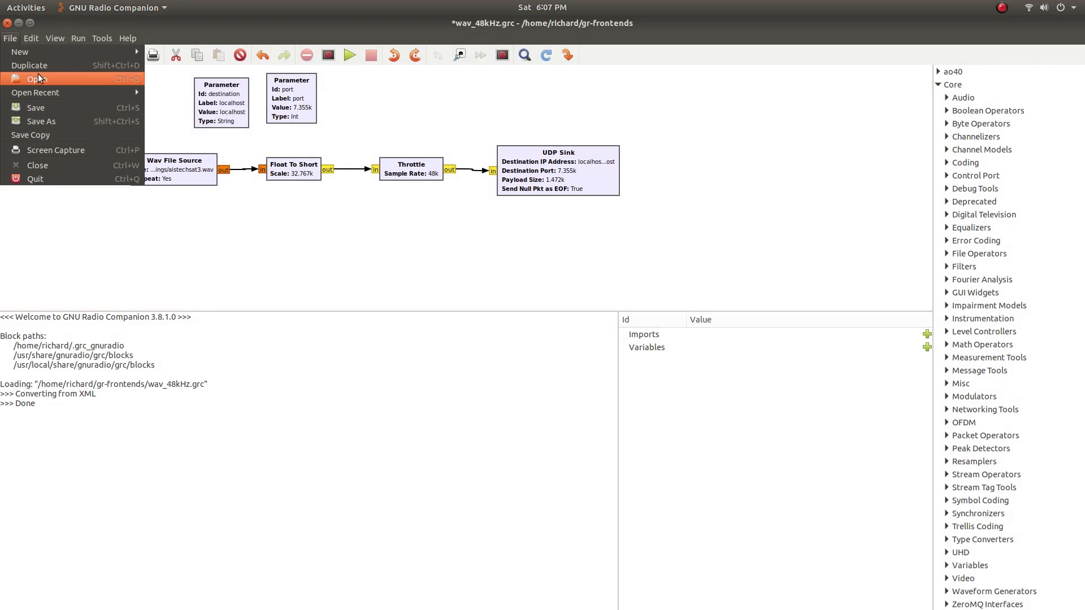
pyautogui.click(35, 78)
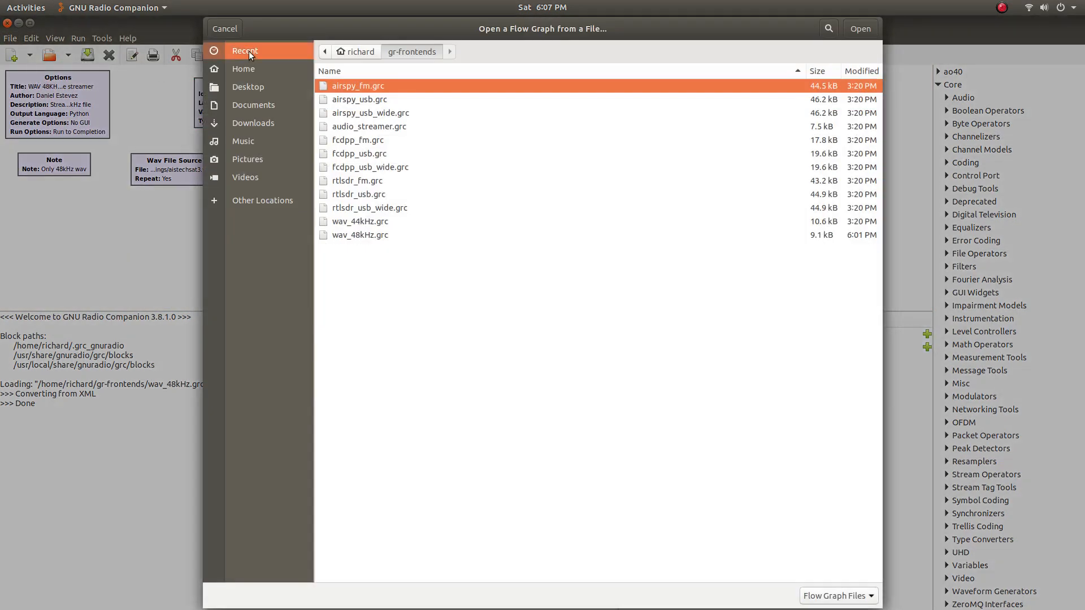
pyautogui.click(243, 69)
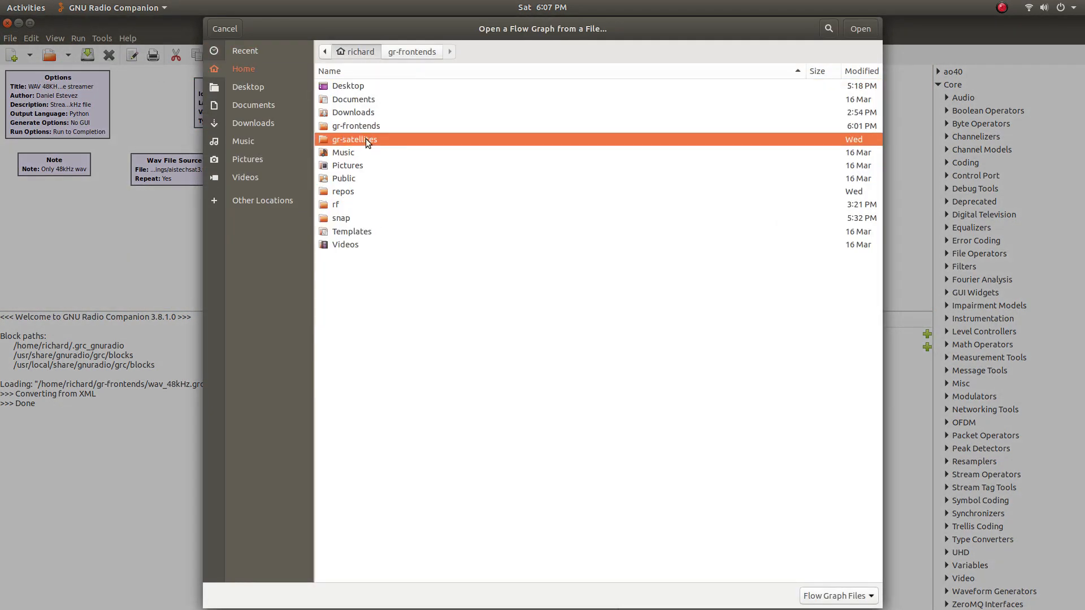
pyautogui.doubleClick(355, 139)
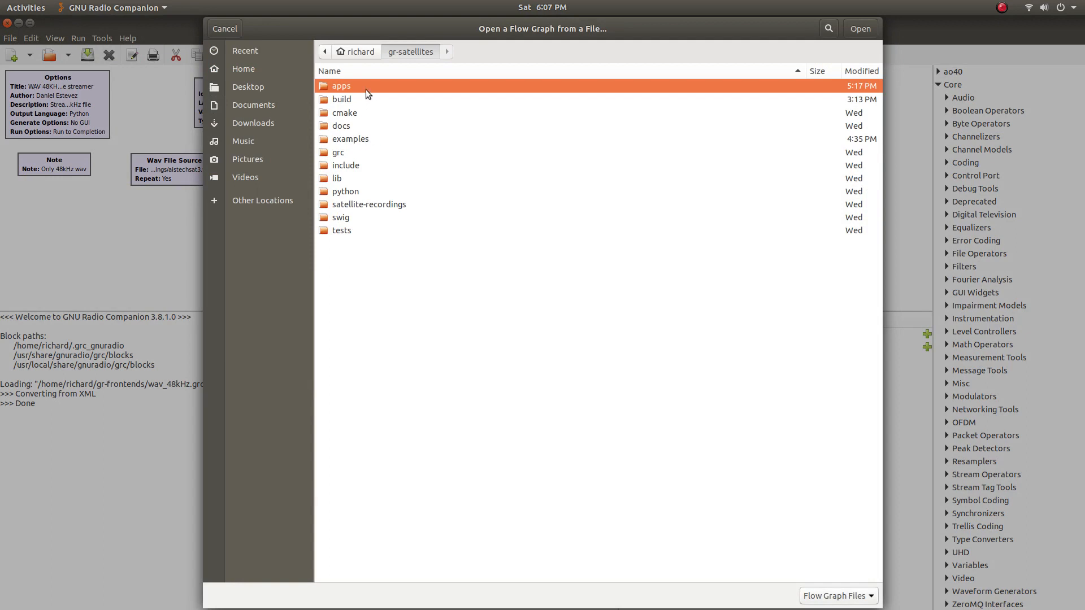
pyautogui.doubleClick(341, 86)
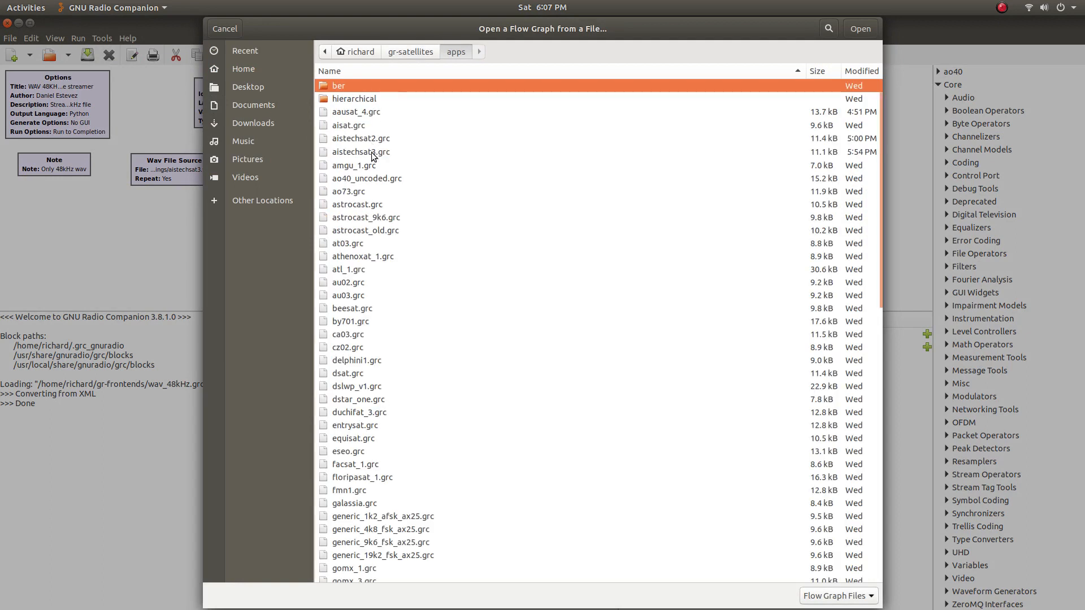
pyautogui.click(360, 151)
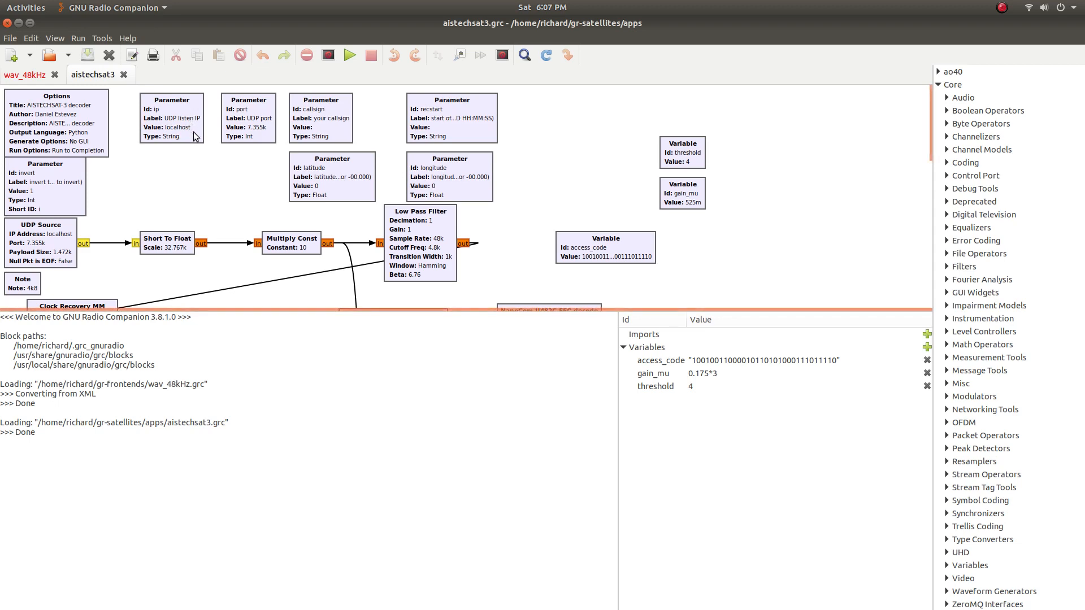
# Step: Run the aistechsat3 decoder flowgraph, then return to the wav_48kHz streamer tab
pyautogui.doubleClick(171, 117)
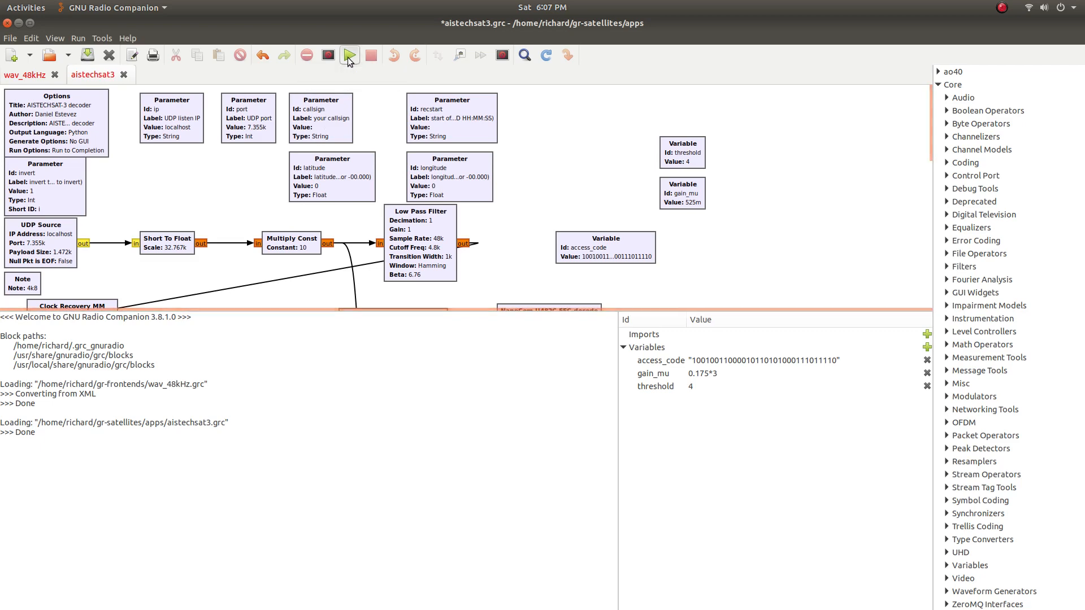
pyautogui.click(349, 54)
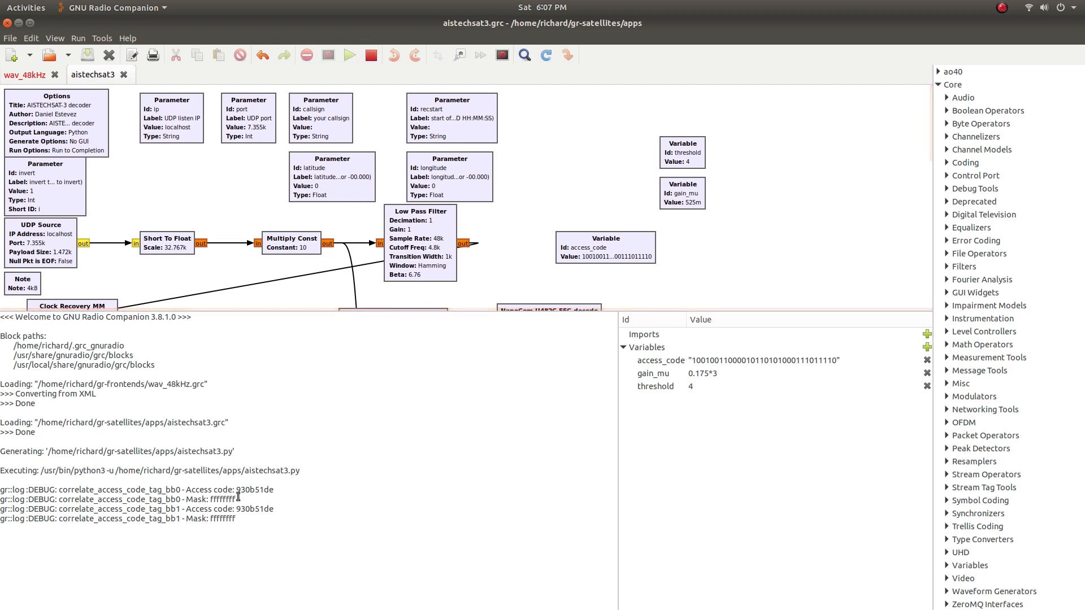
pyautogui.click(27, 75)
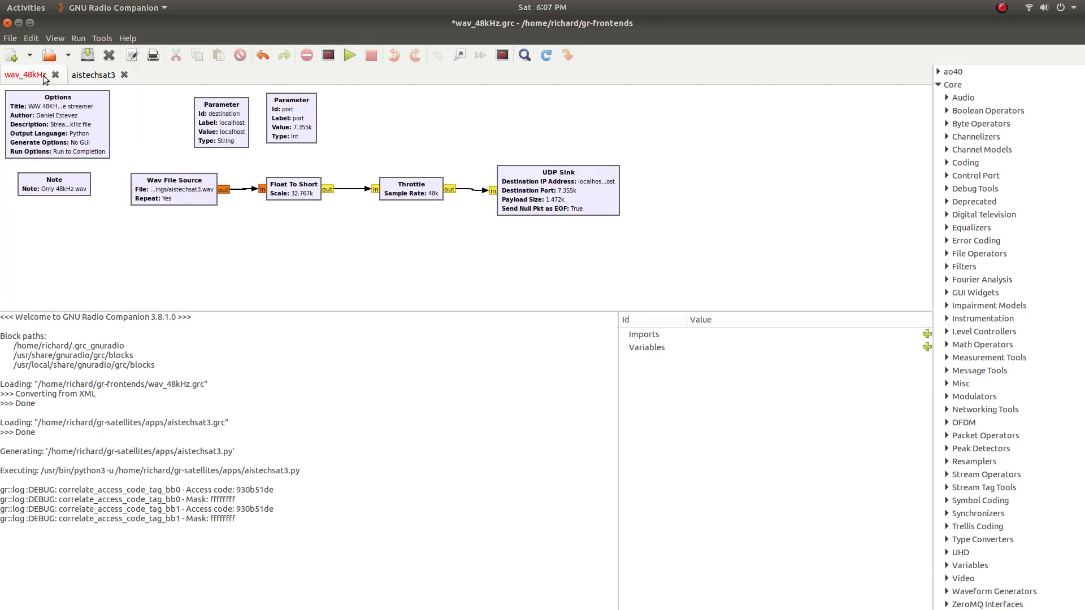
# Step: Run the wav_48kHz streamer and watch decoded 210-byte aistechsat3 packets appear in the console
pyautogui.click(348, 55)
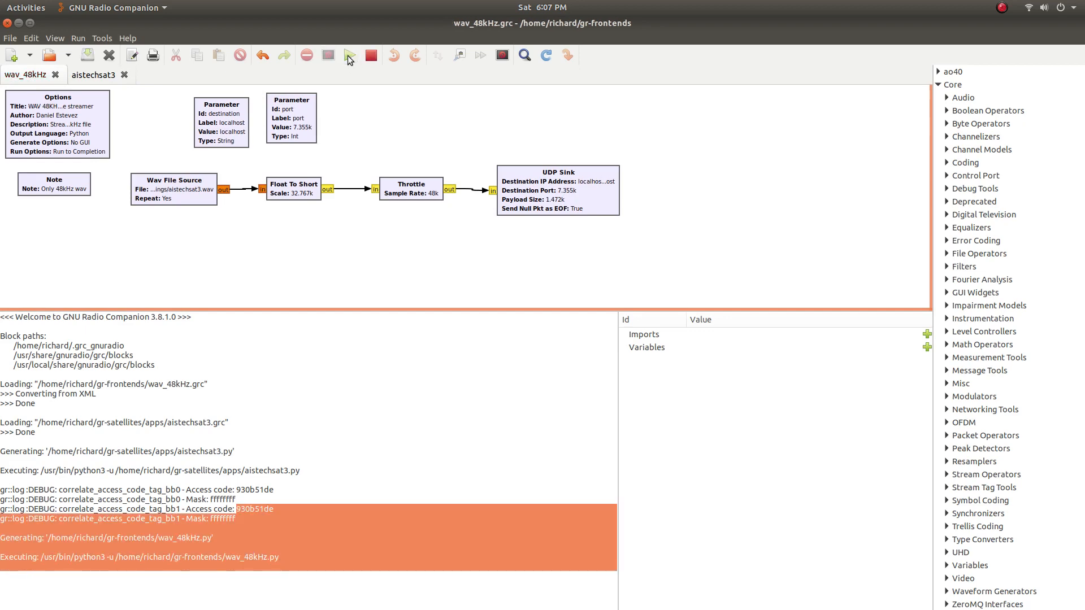
pyautogui.click(347, 55)
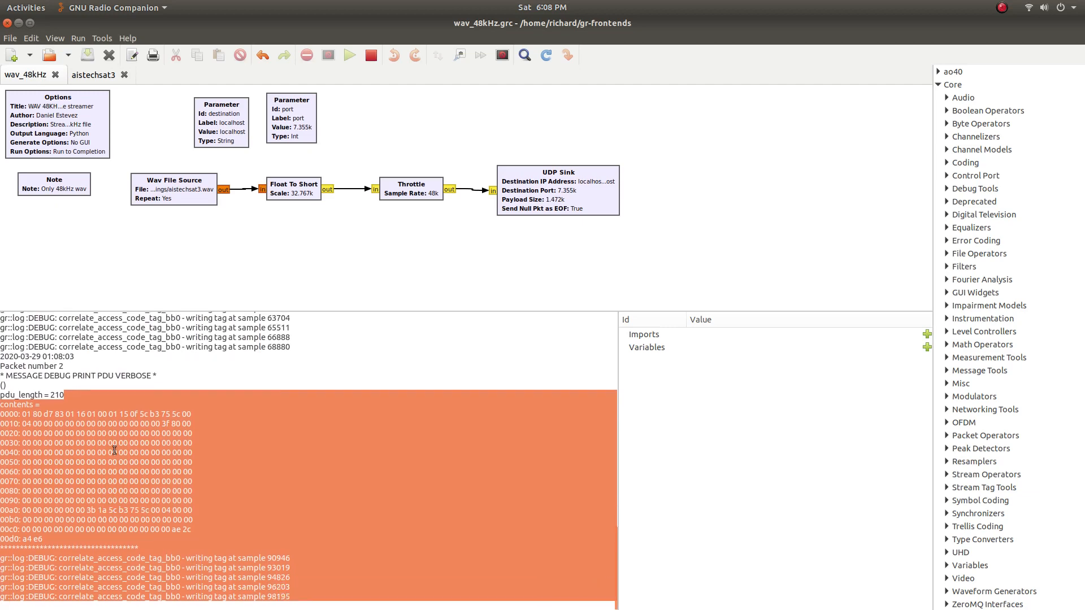
pyautogui.scroll(-3)
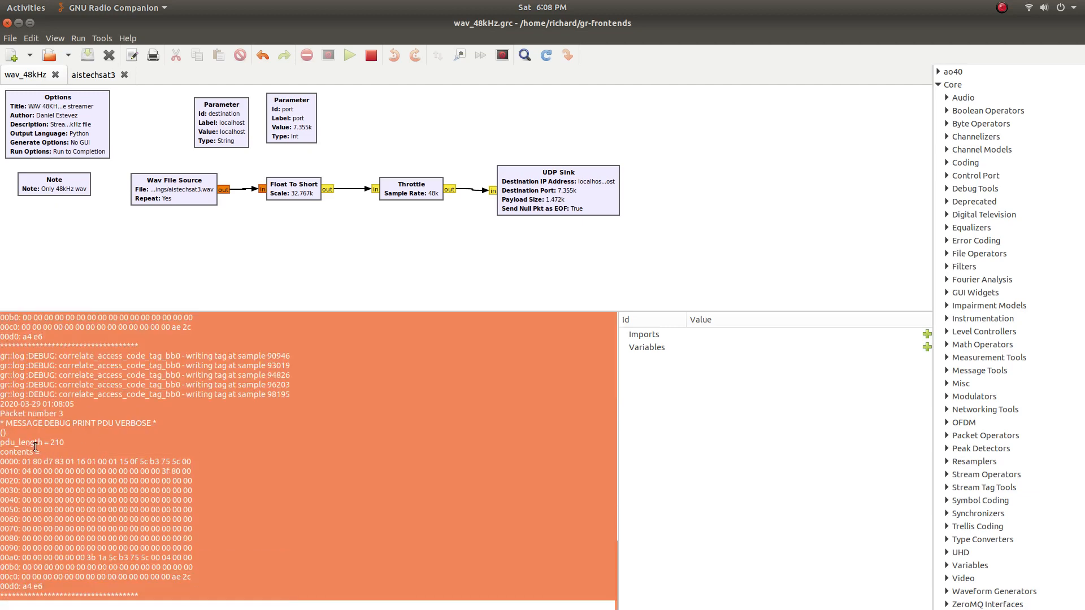